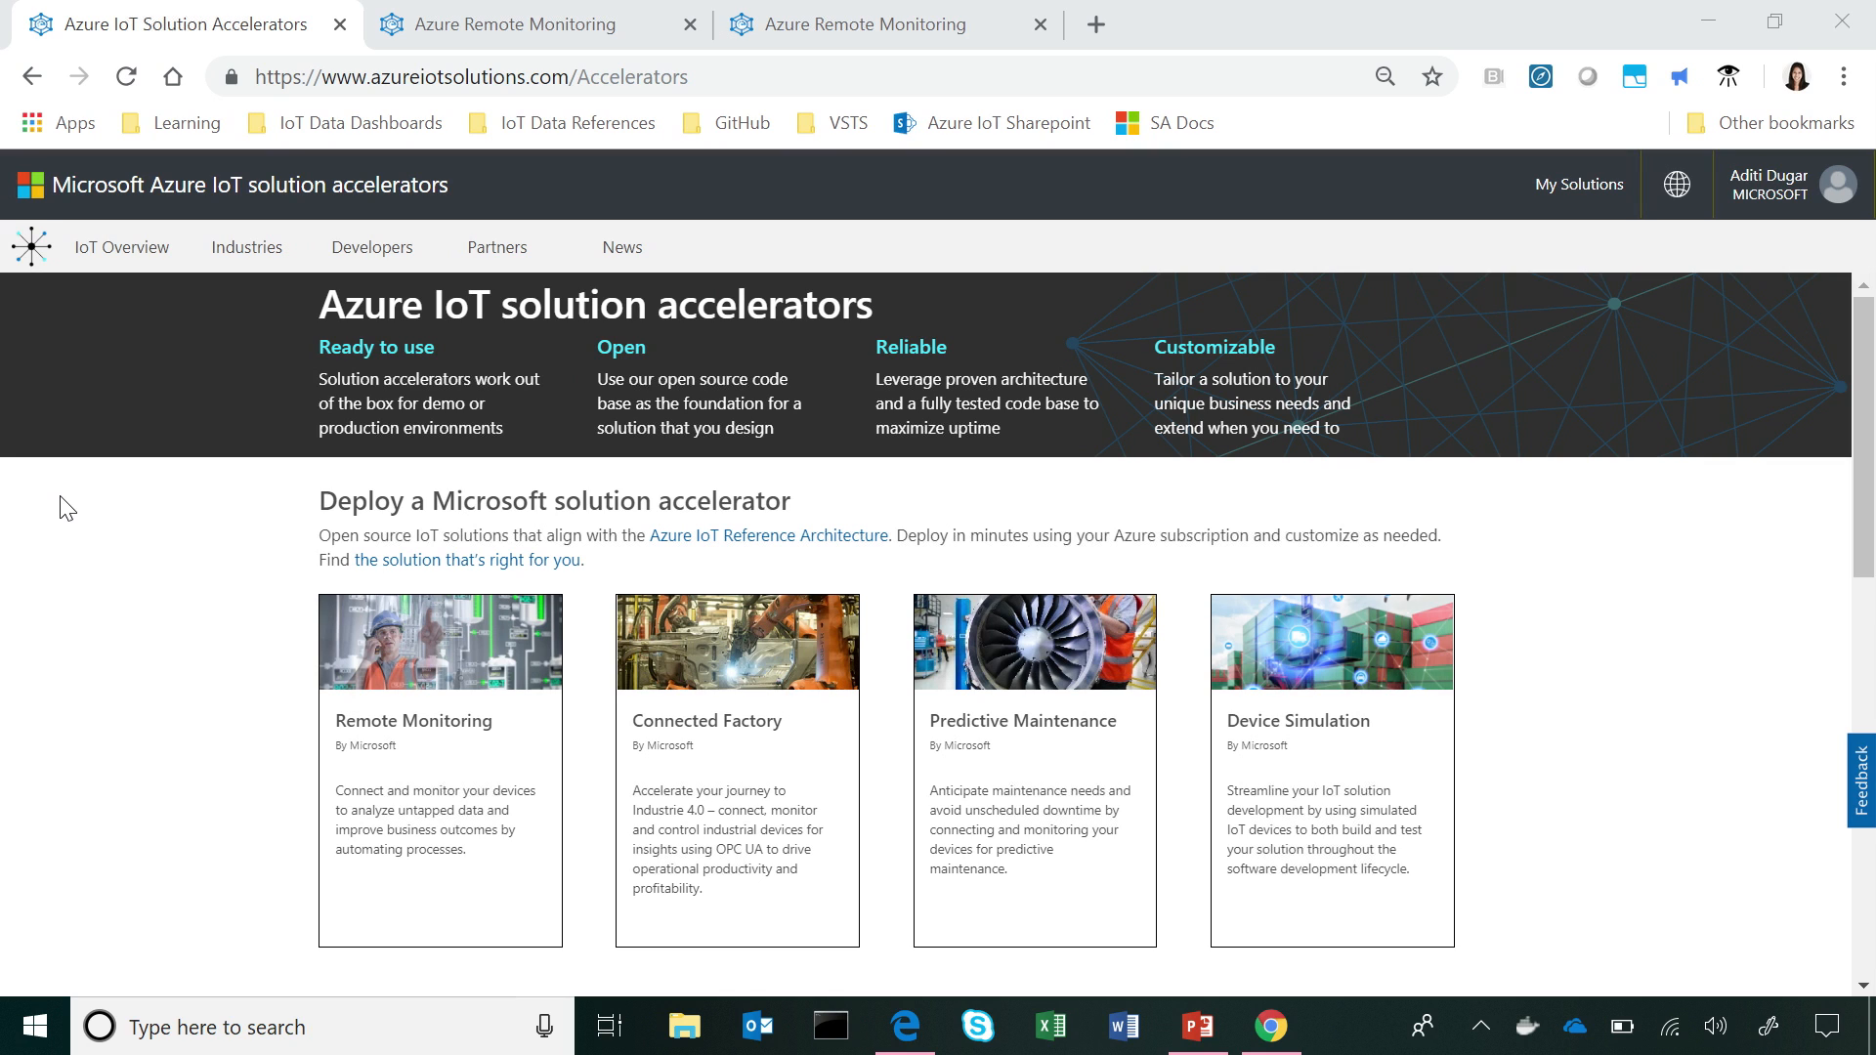
mouse_move(261, 596)
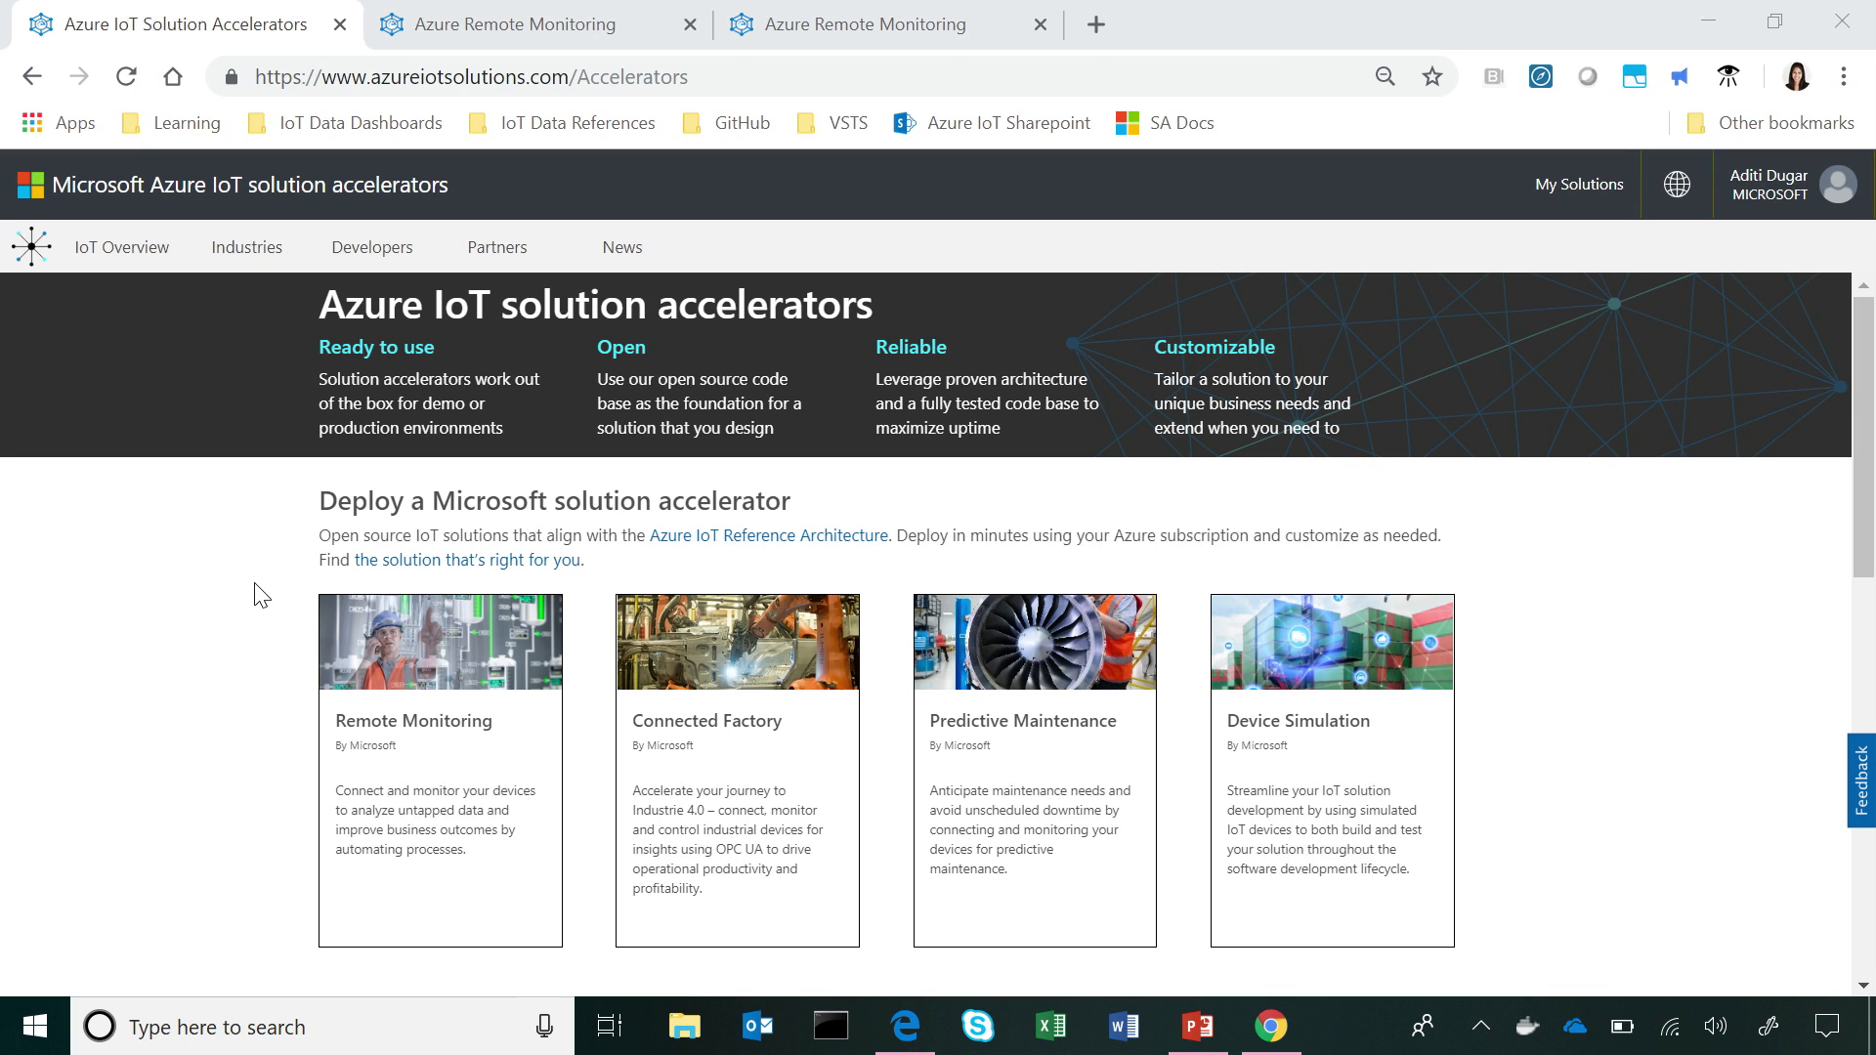
mouse_move(412, 724)
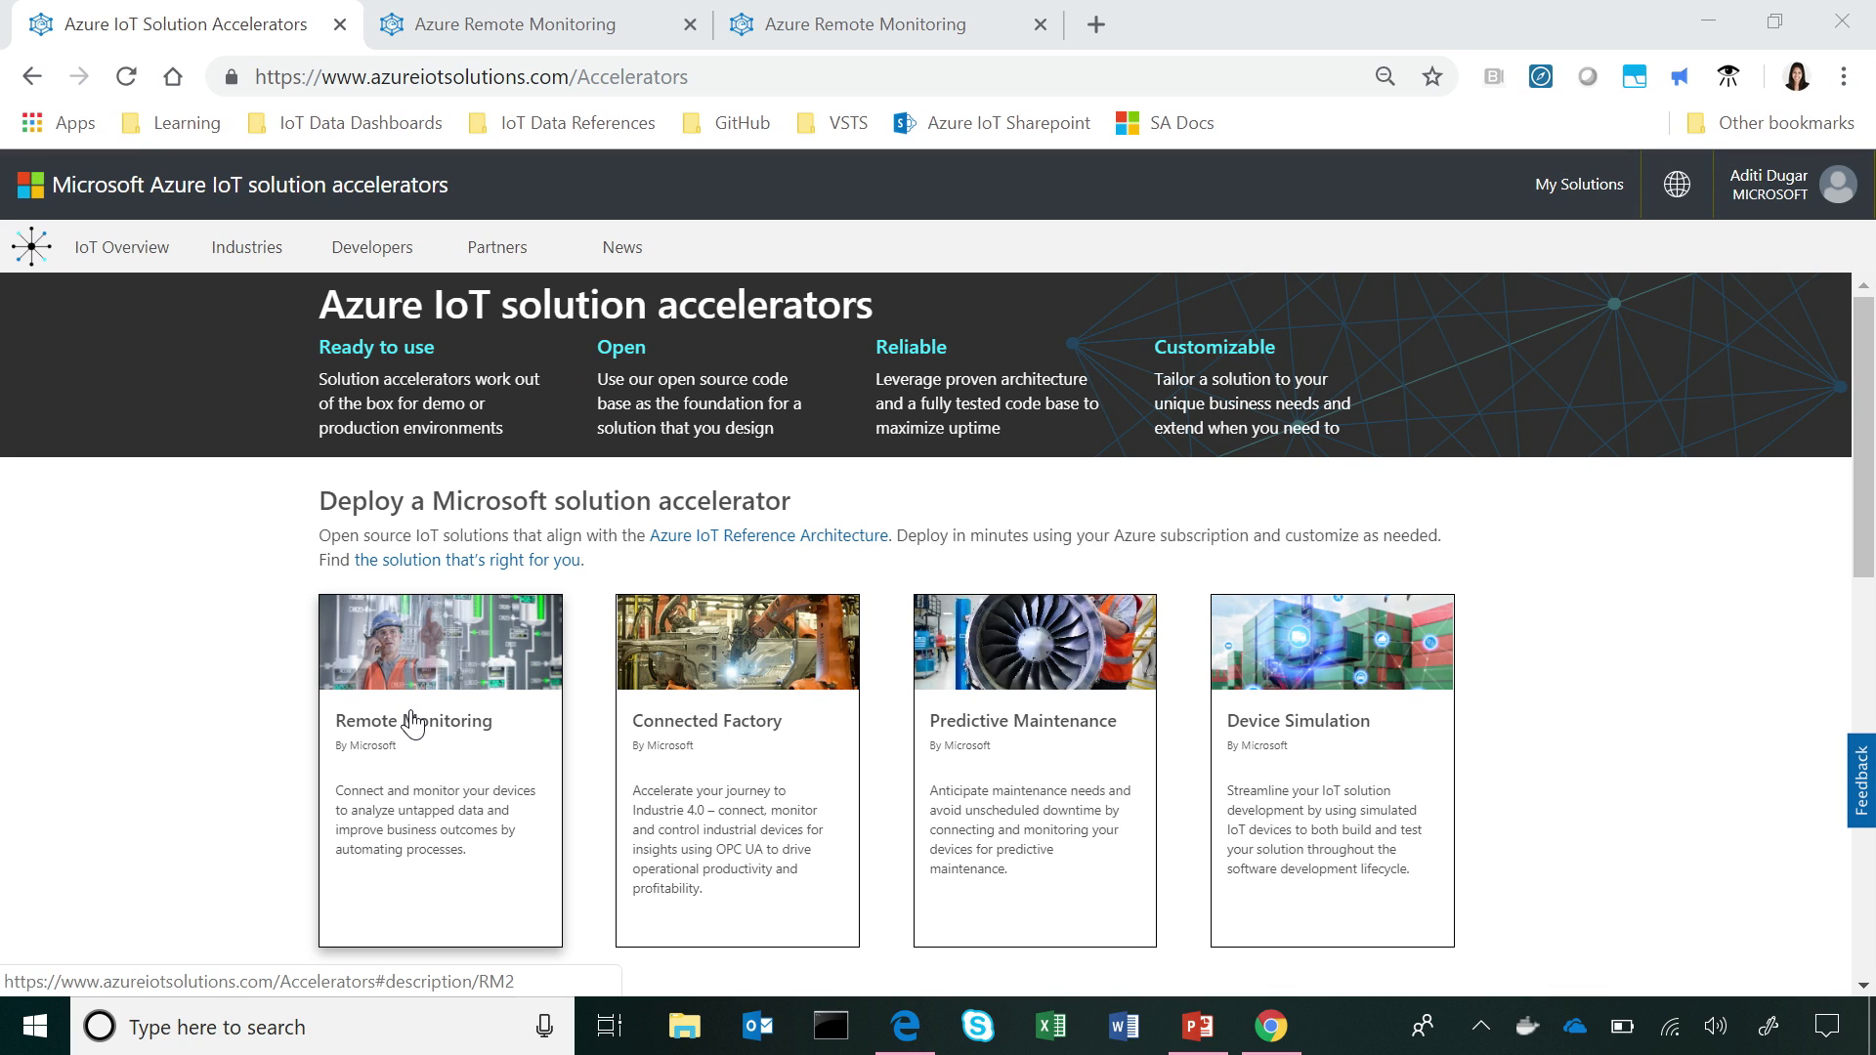
mouse_move(131, 675)
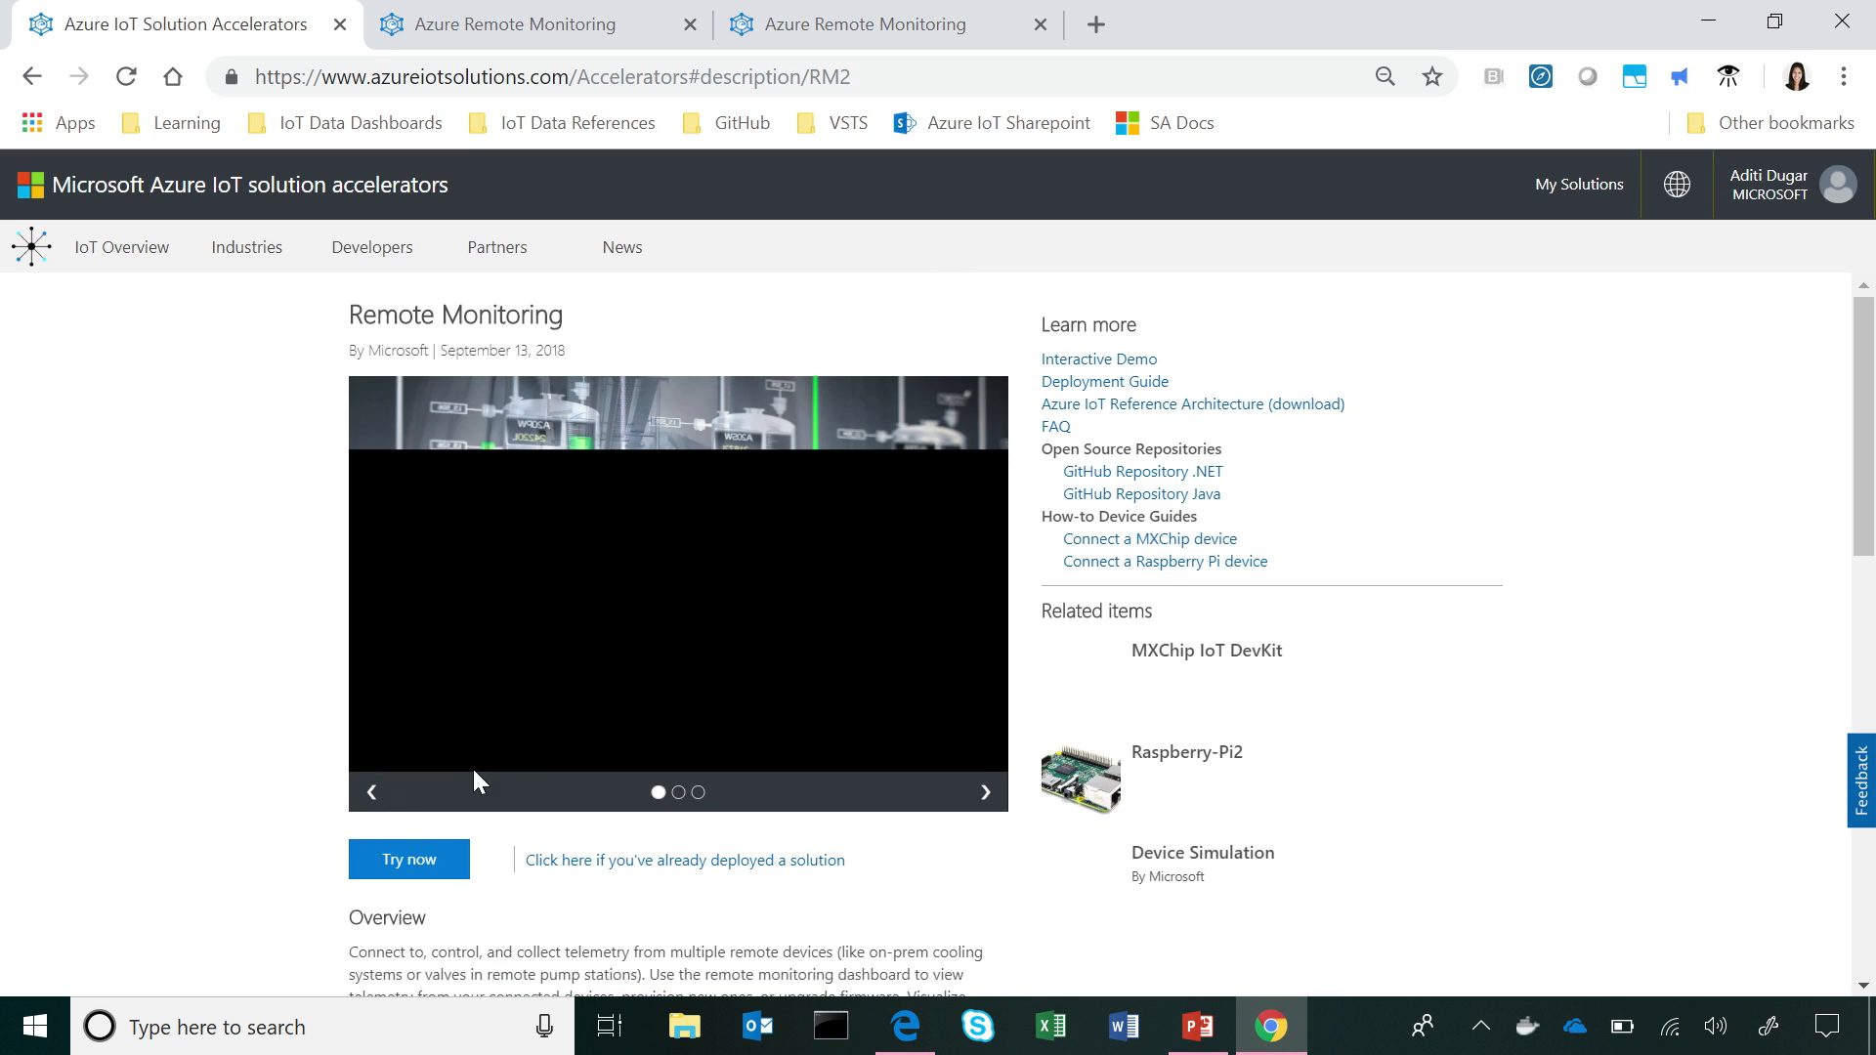
Step: Start a Remote Monitoring solution and scroll to its name, subscription and region fields
left_click(409, 859)
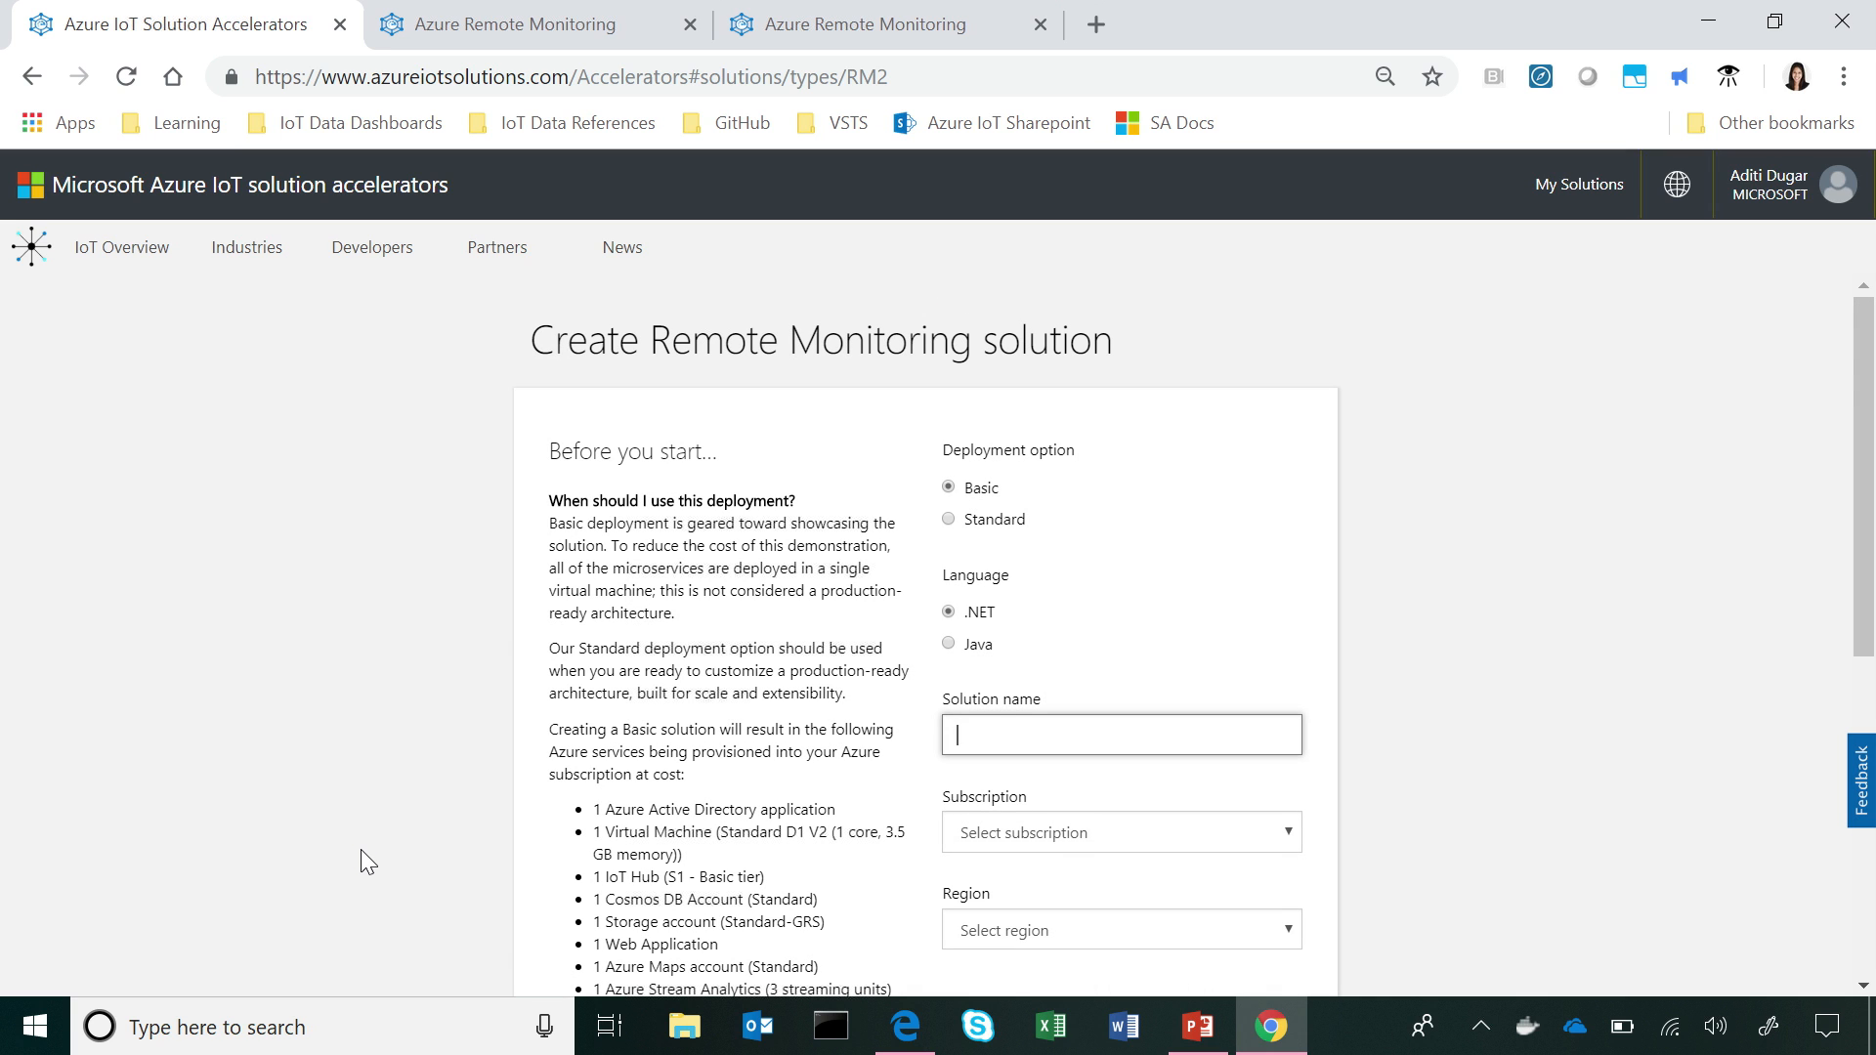
mouse_move(1332, 476)
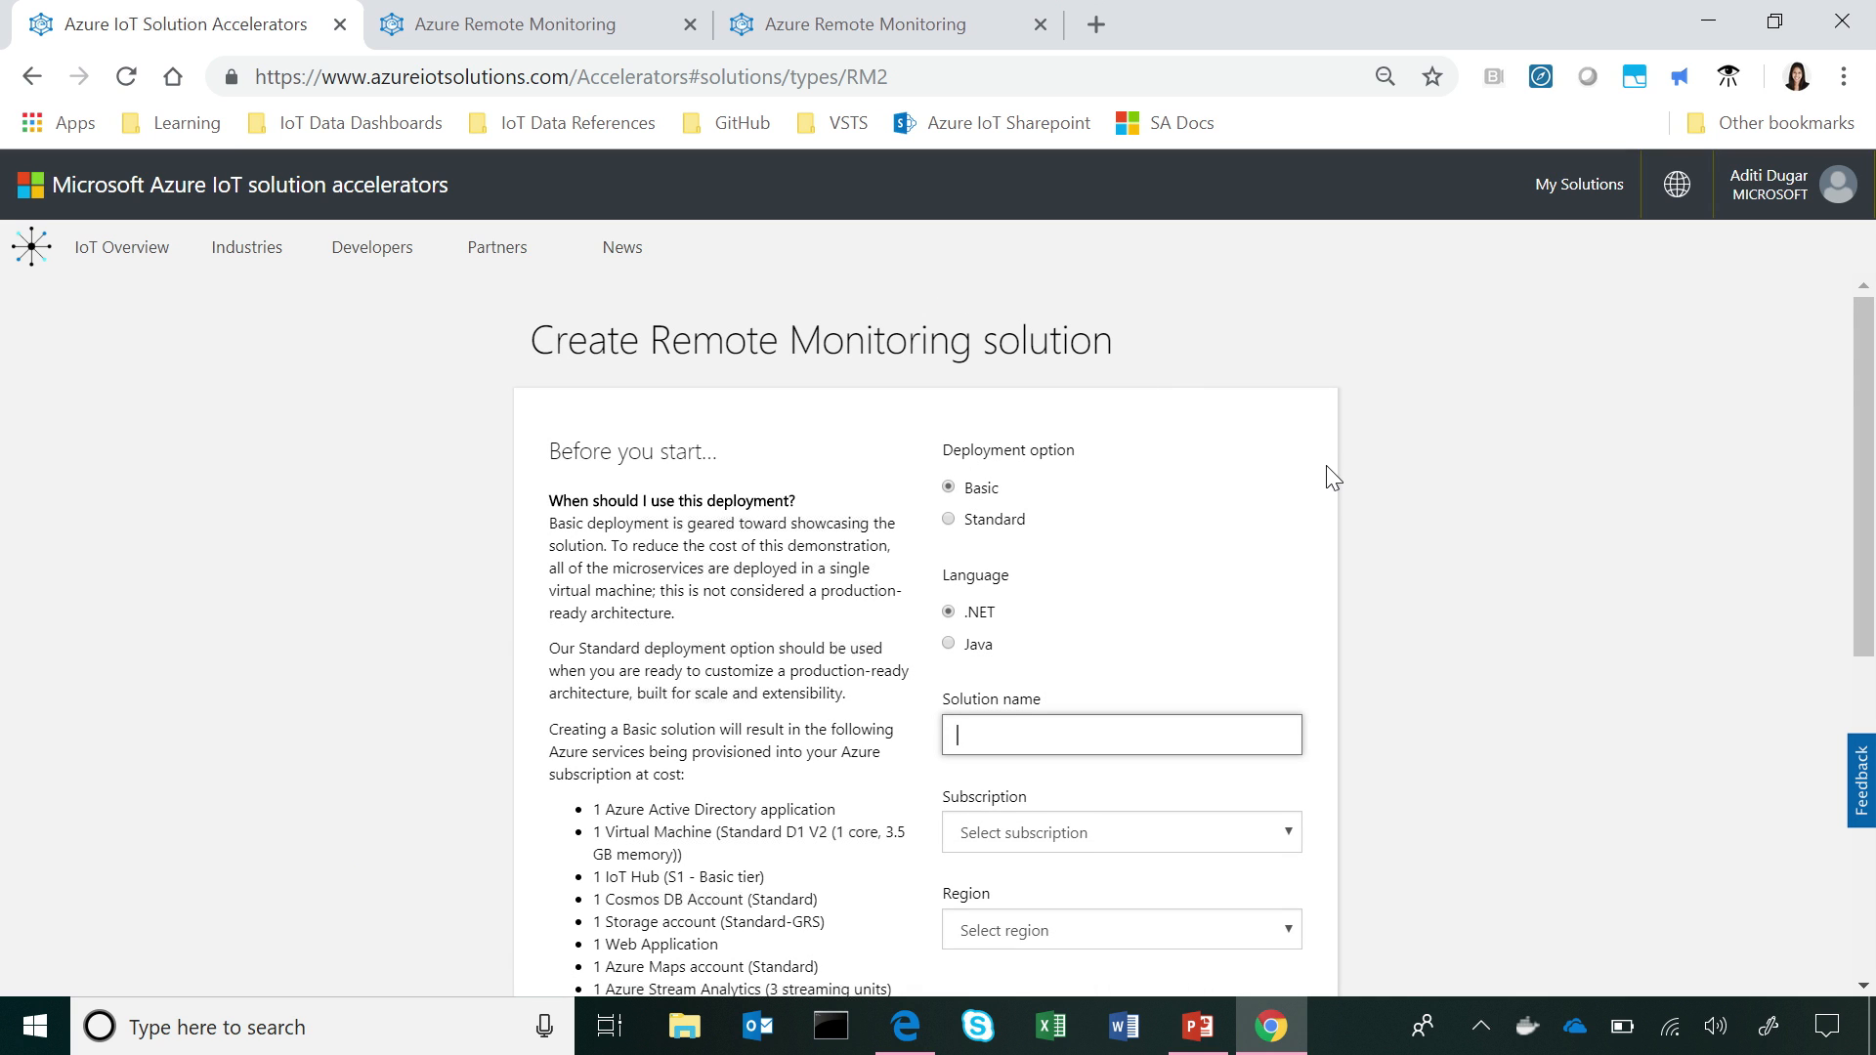
scroll("down", 3)
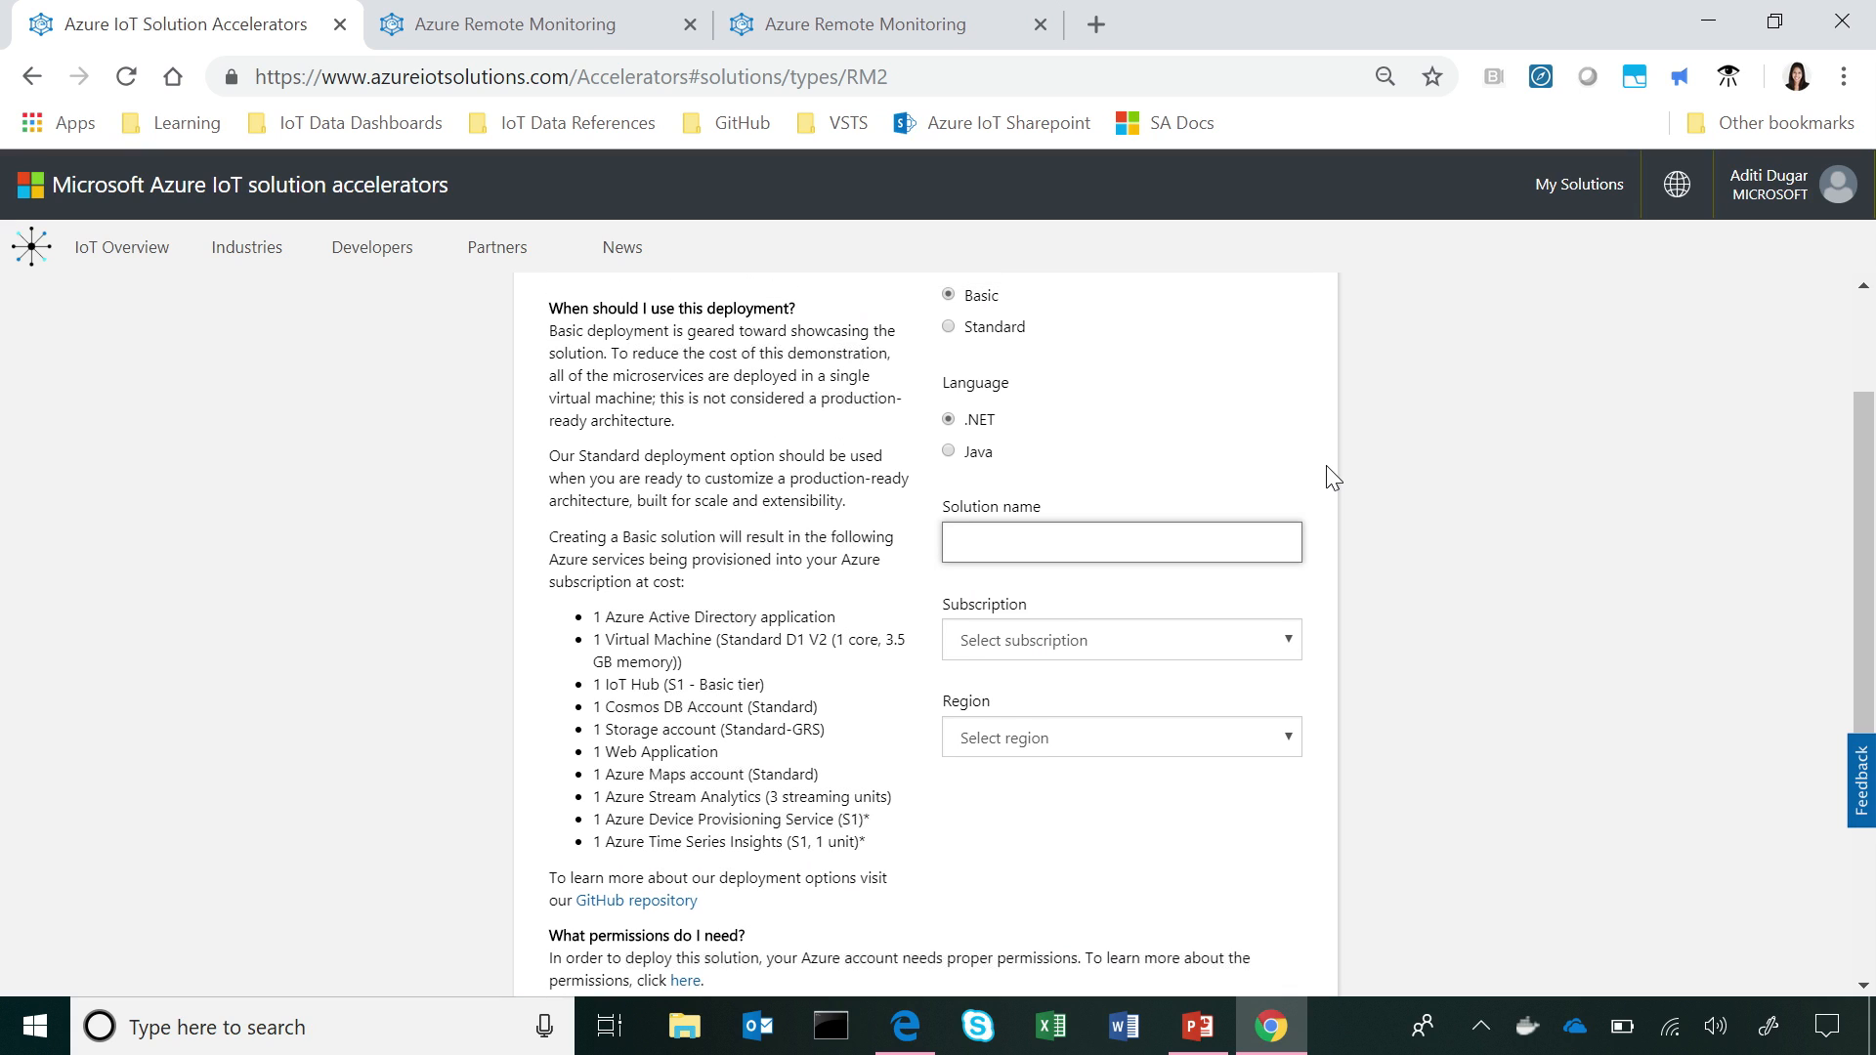
mouse_move(1269, 501)
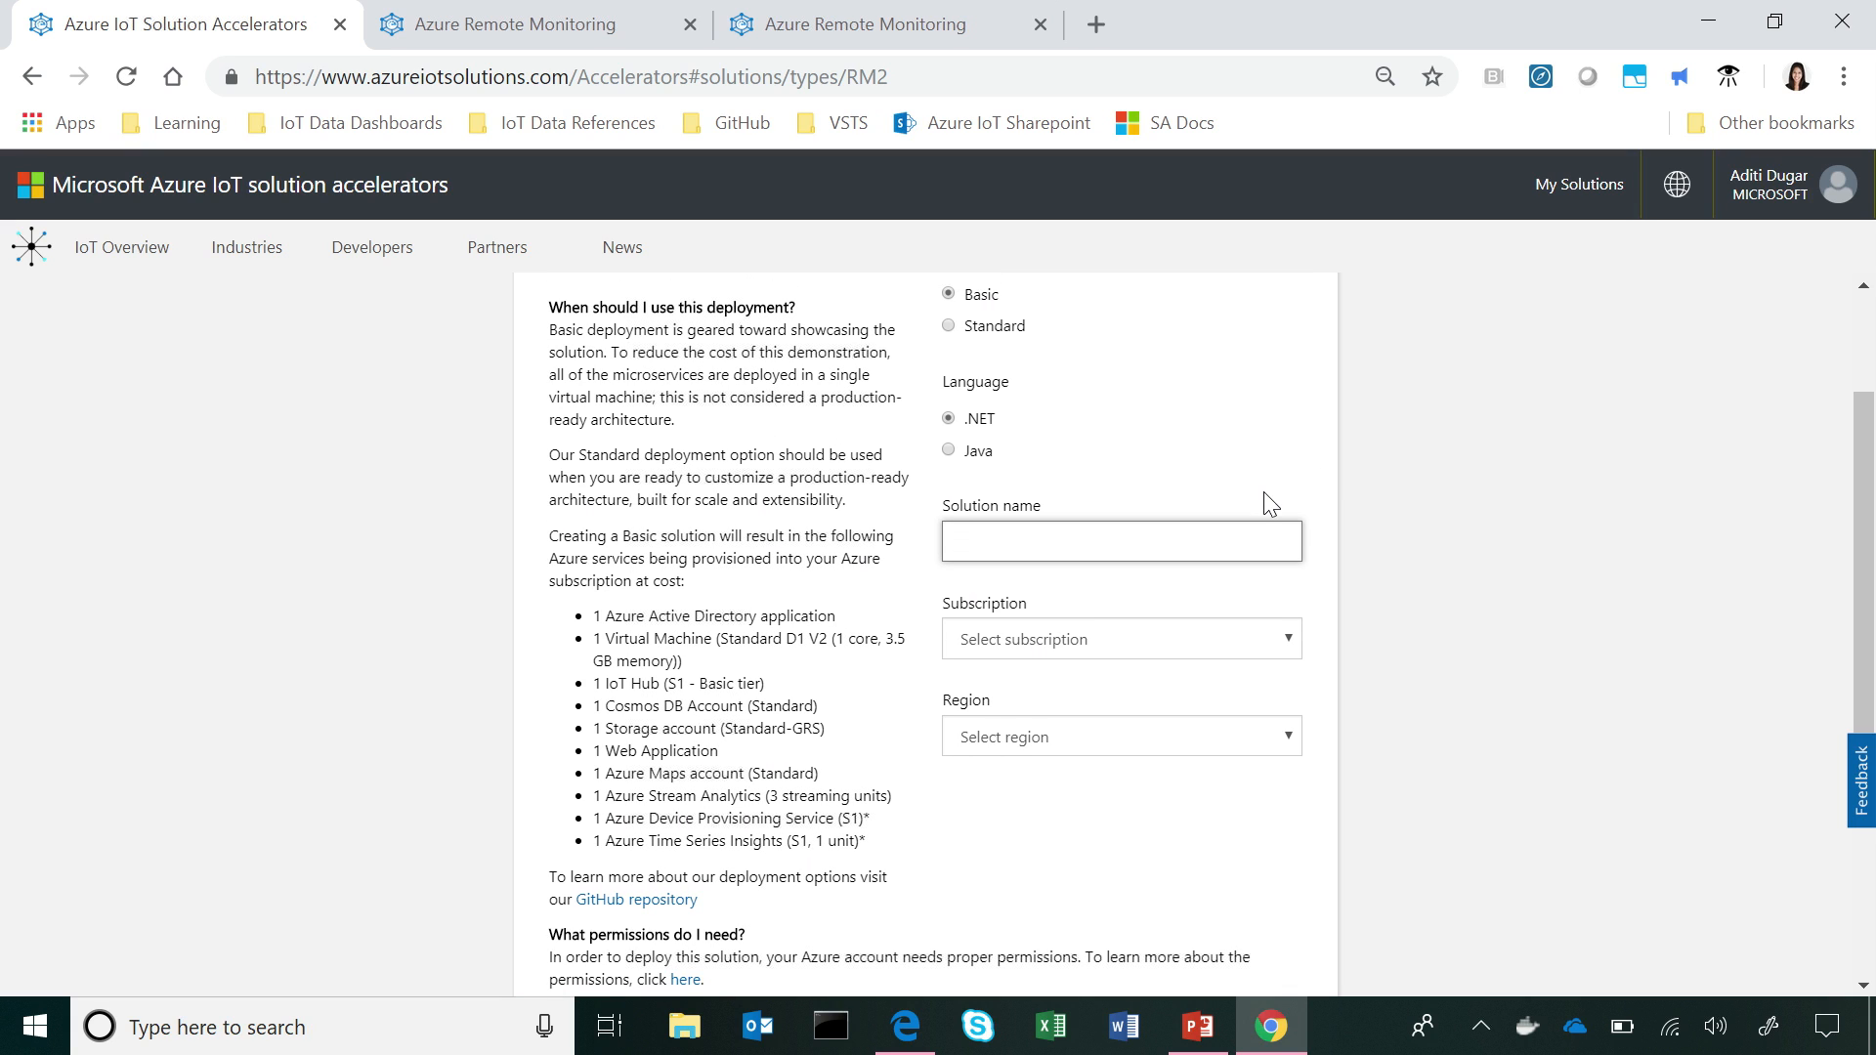
Step: Name the solution pizzademo2 and choose the Visual Studio Enterprise subscription
type("pizza")
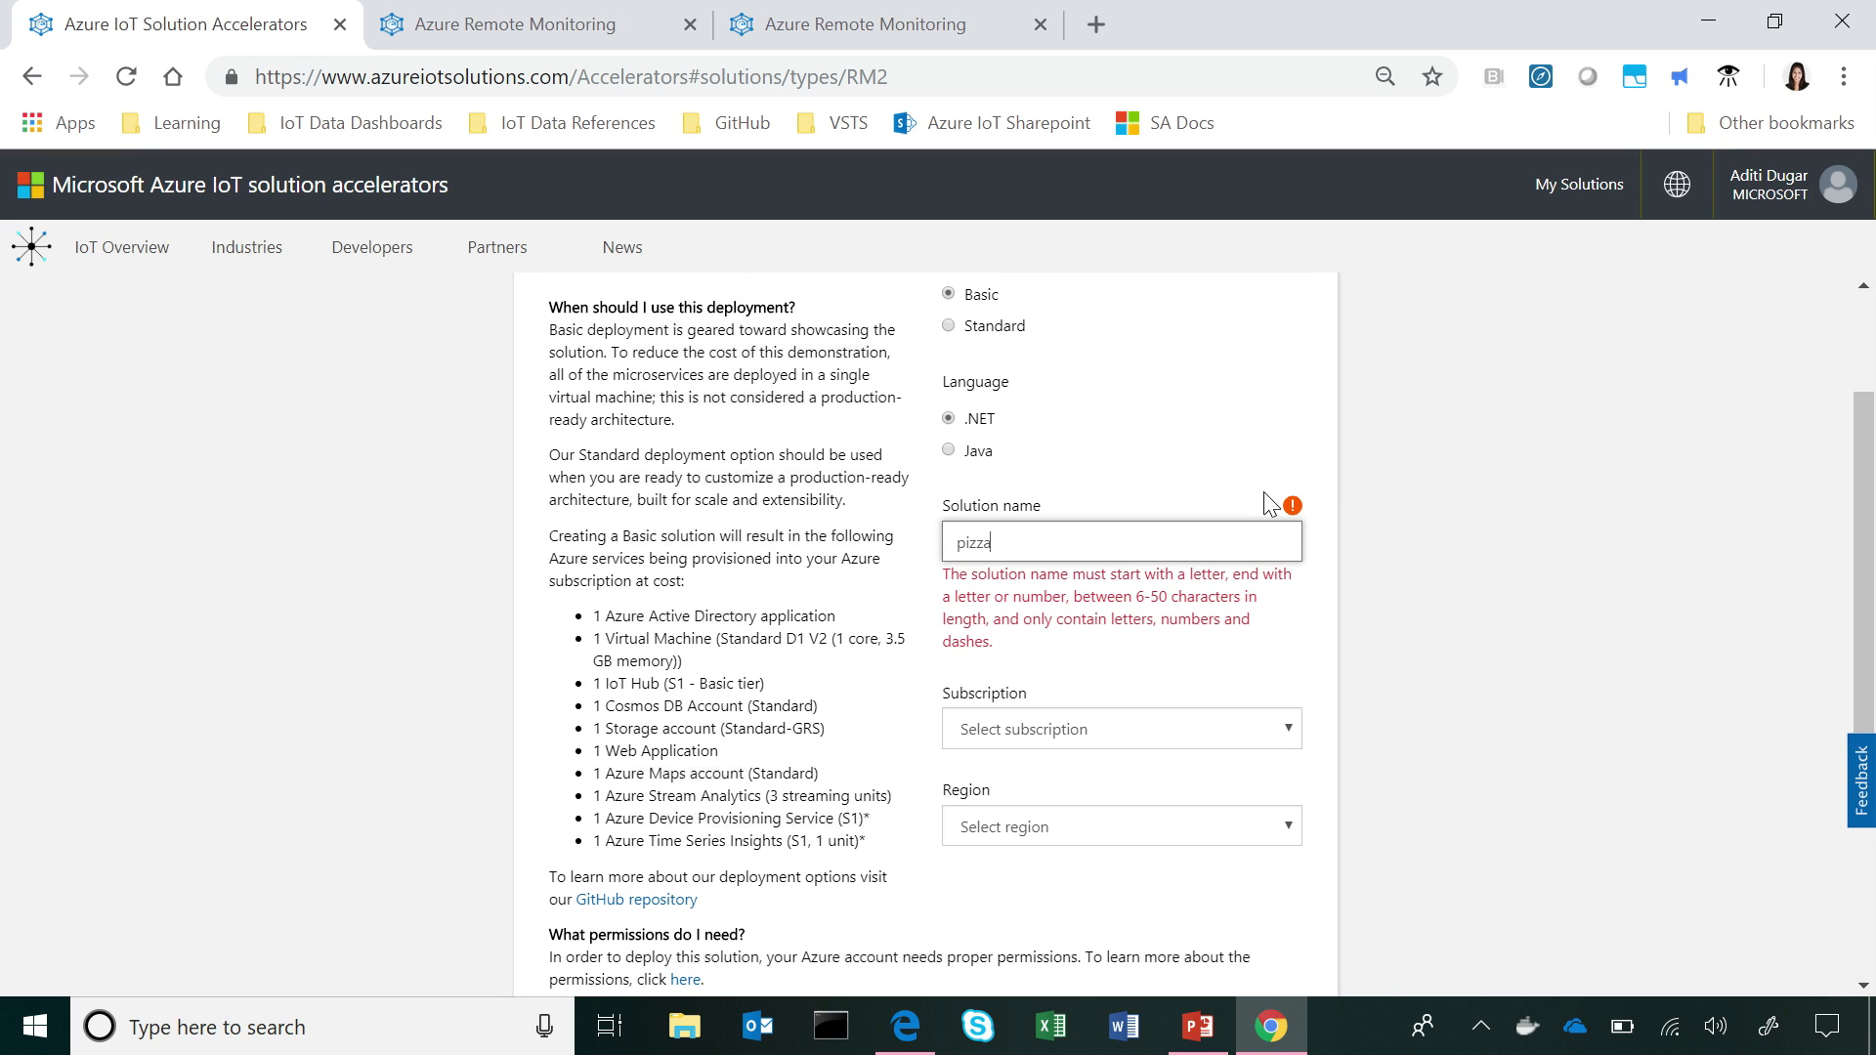
type("demo")
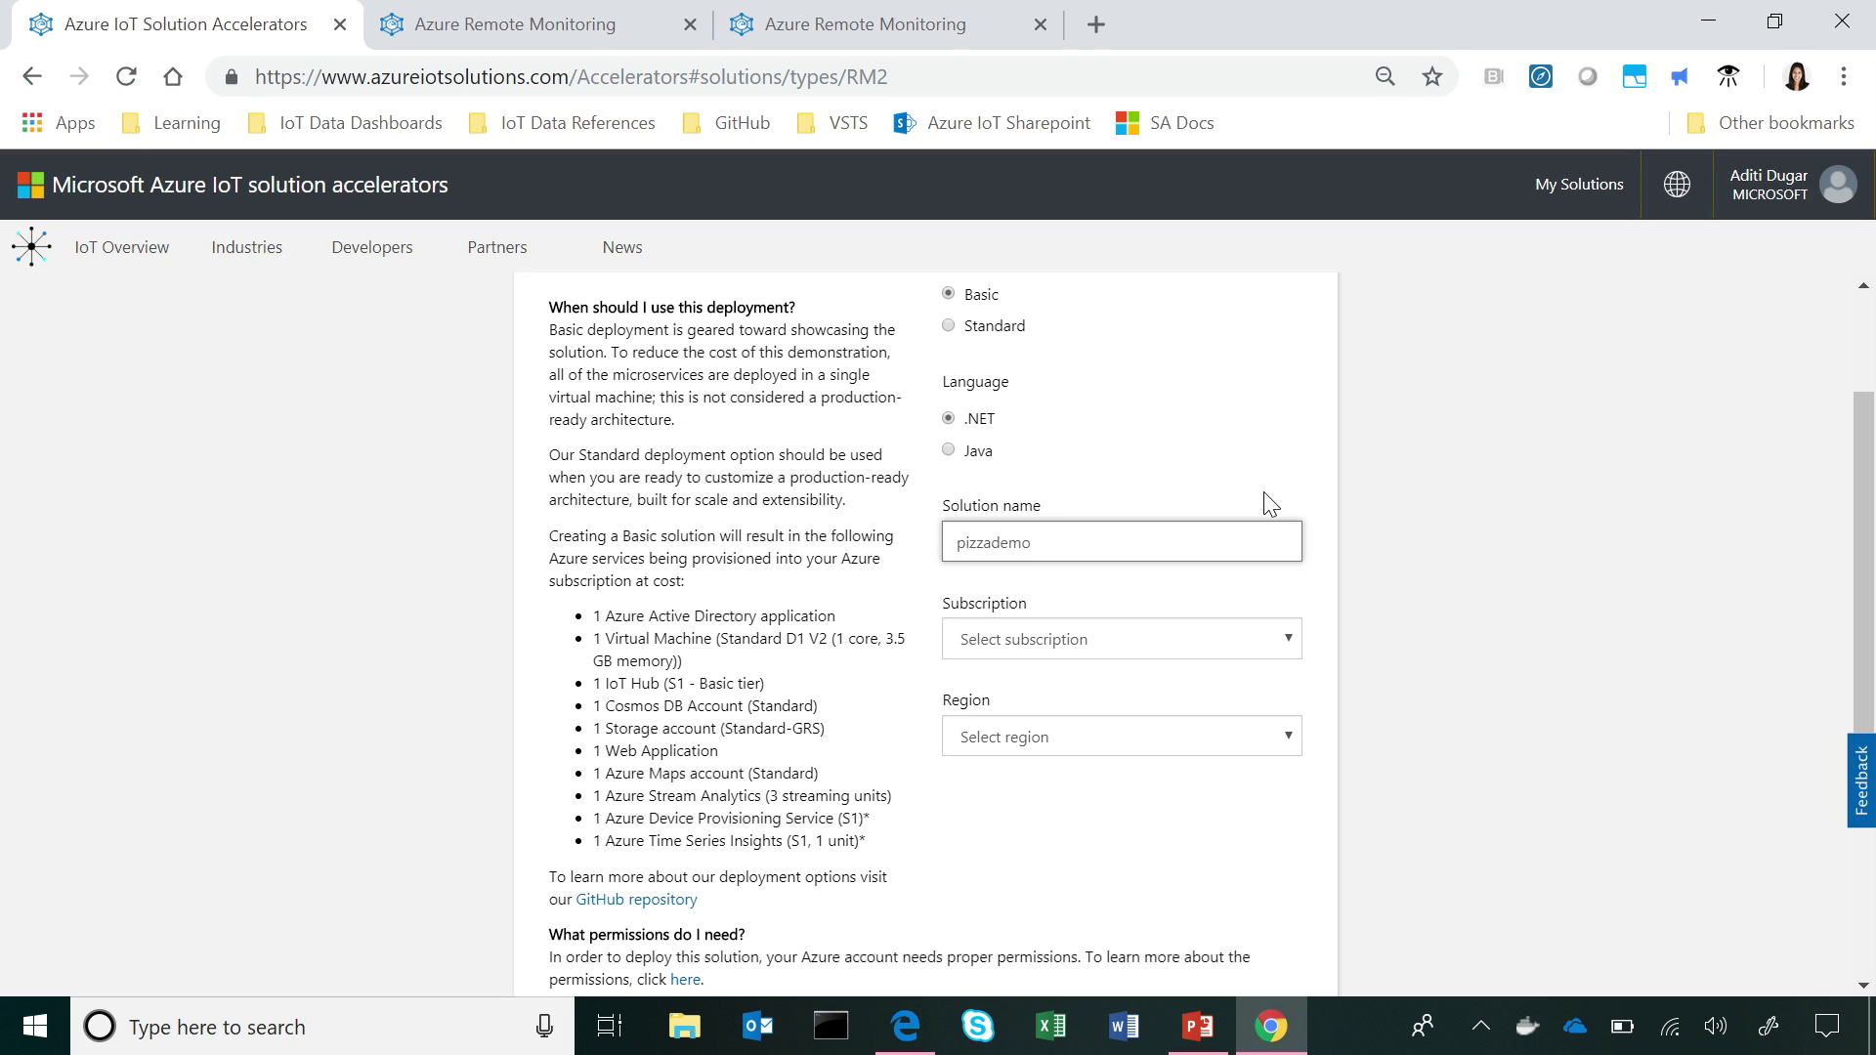
mouse_move(1115, 484)
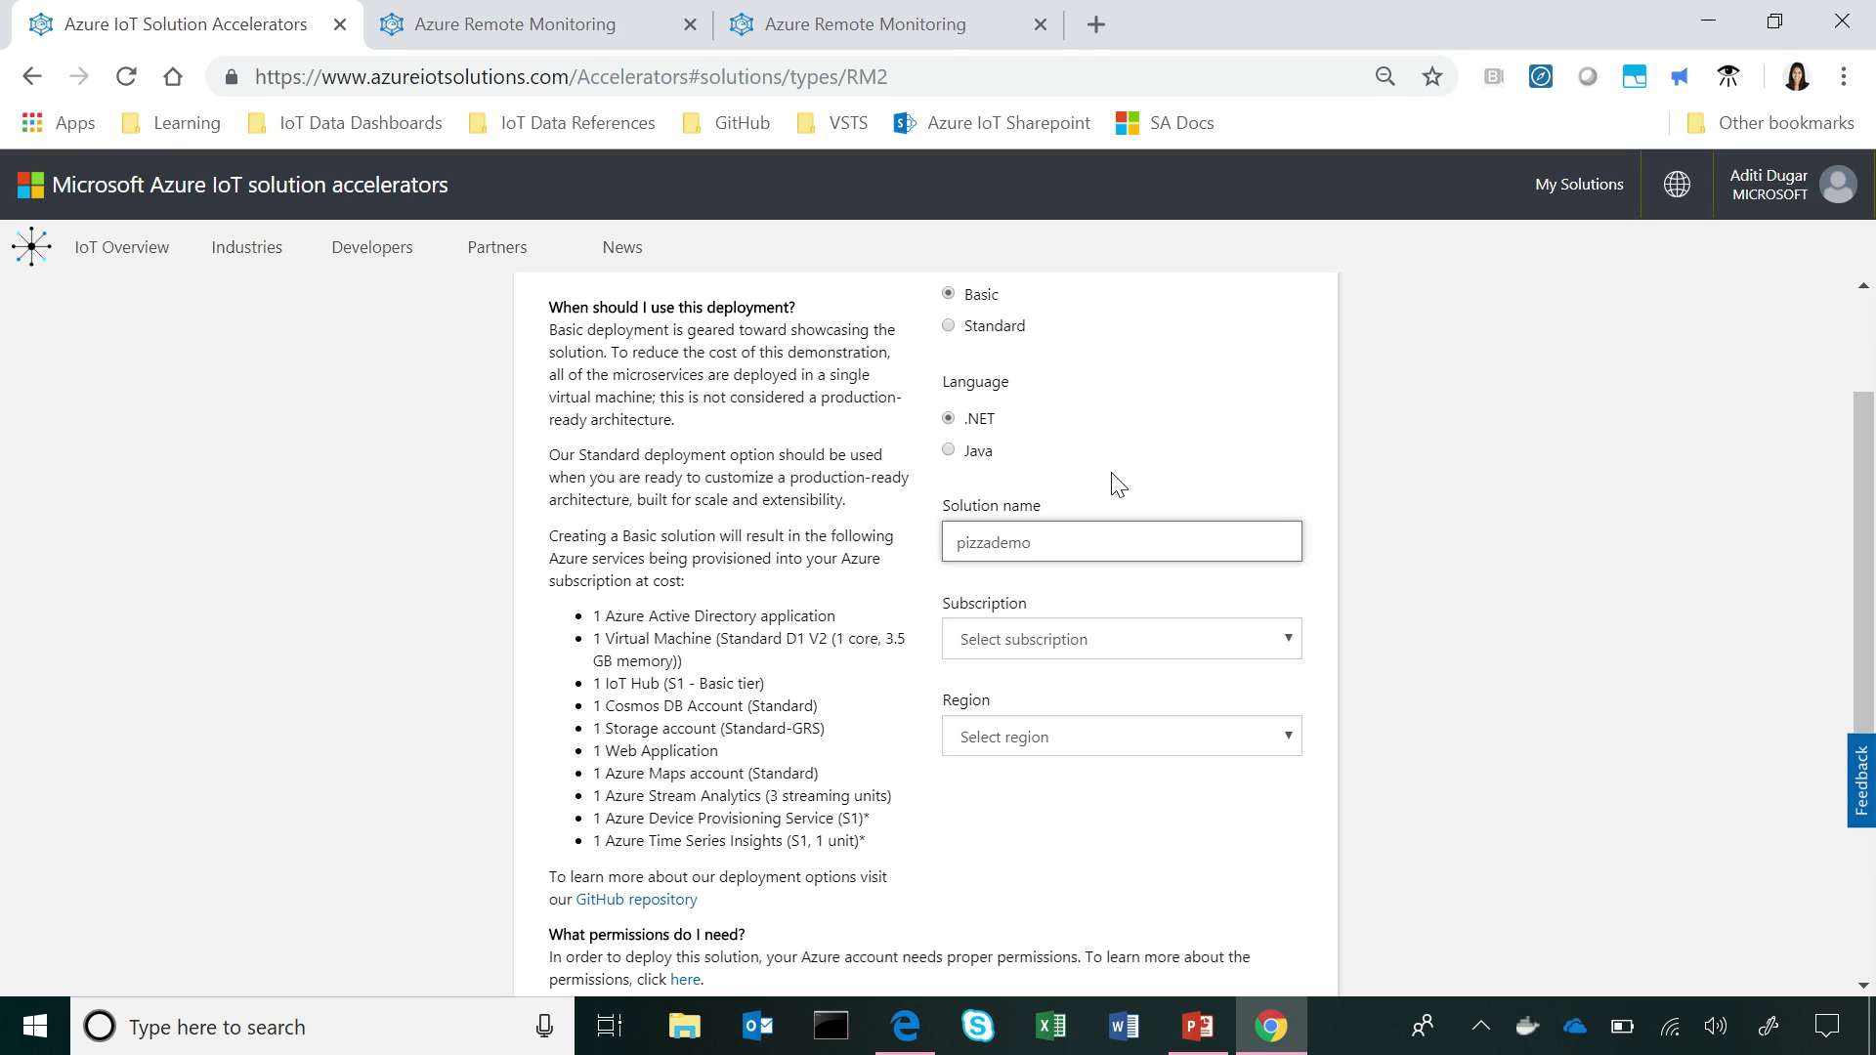
mouse_move(1151, 667)
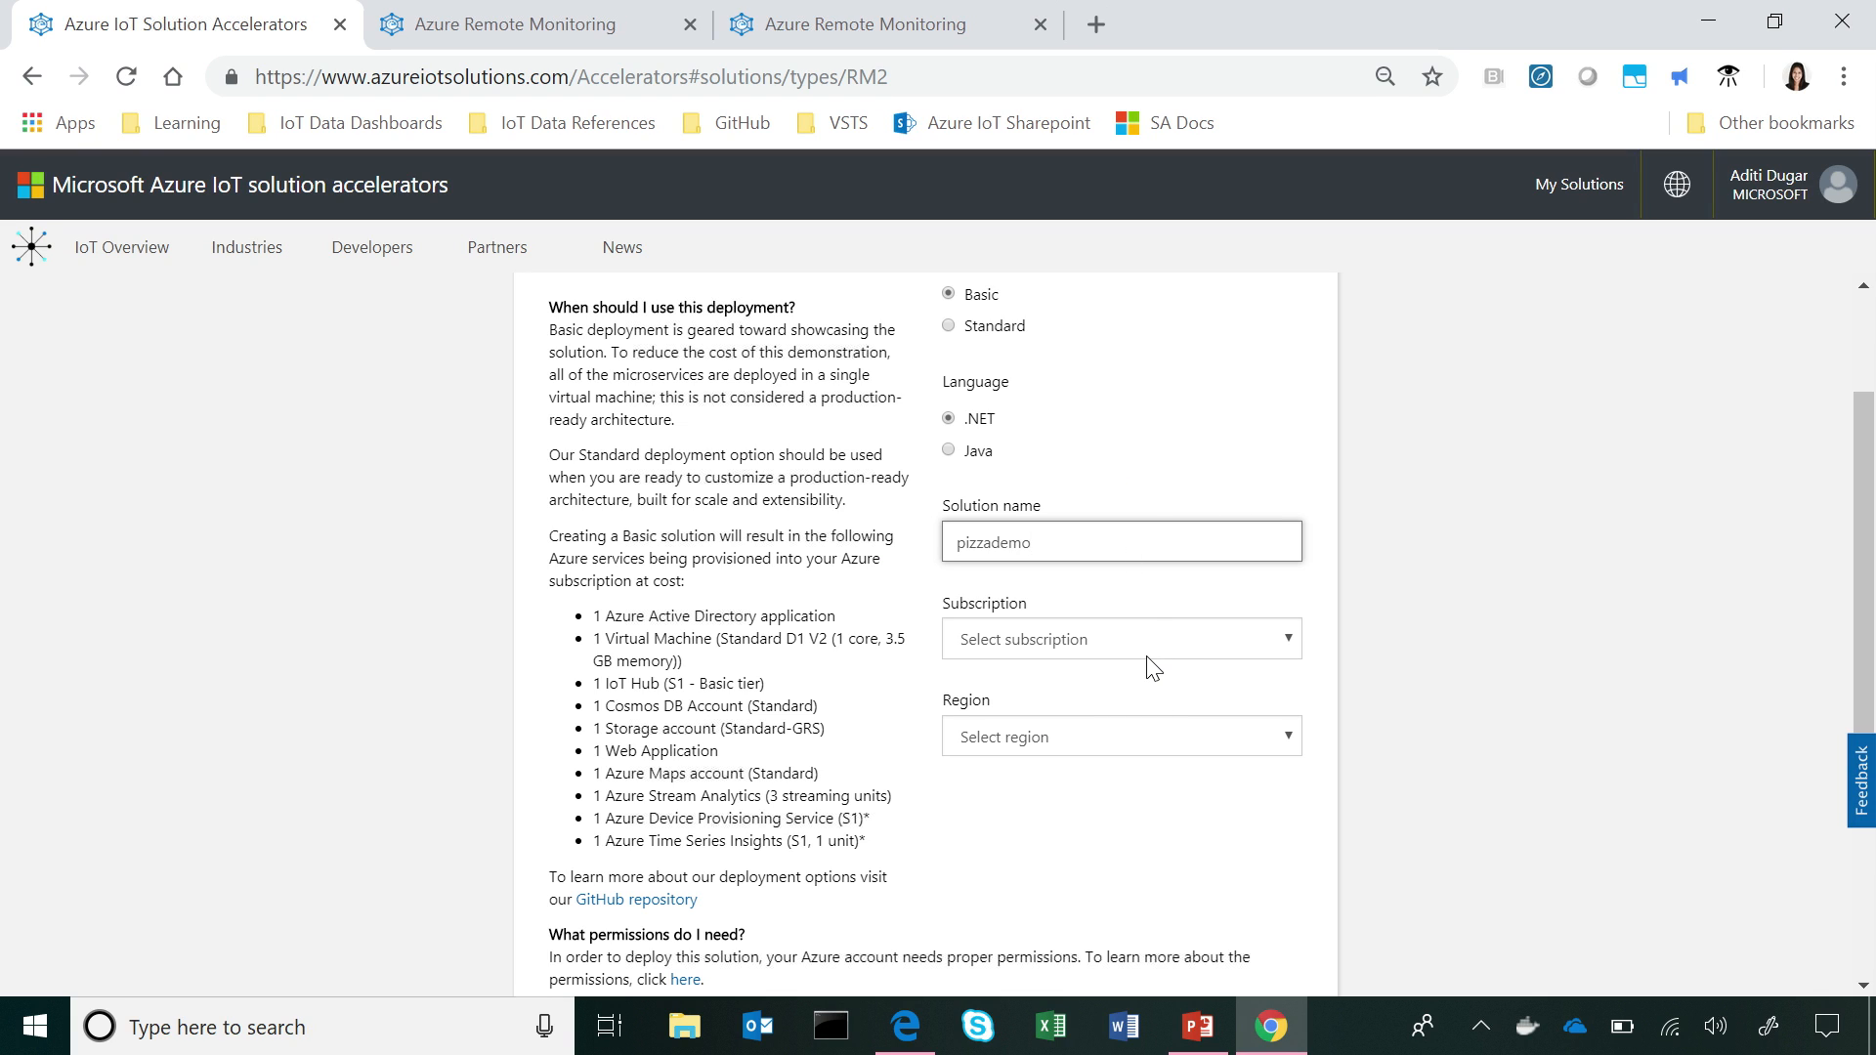
left_click(1120, 638)
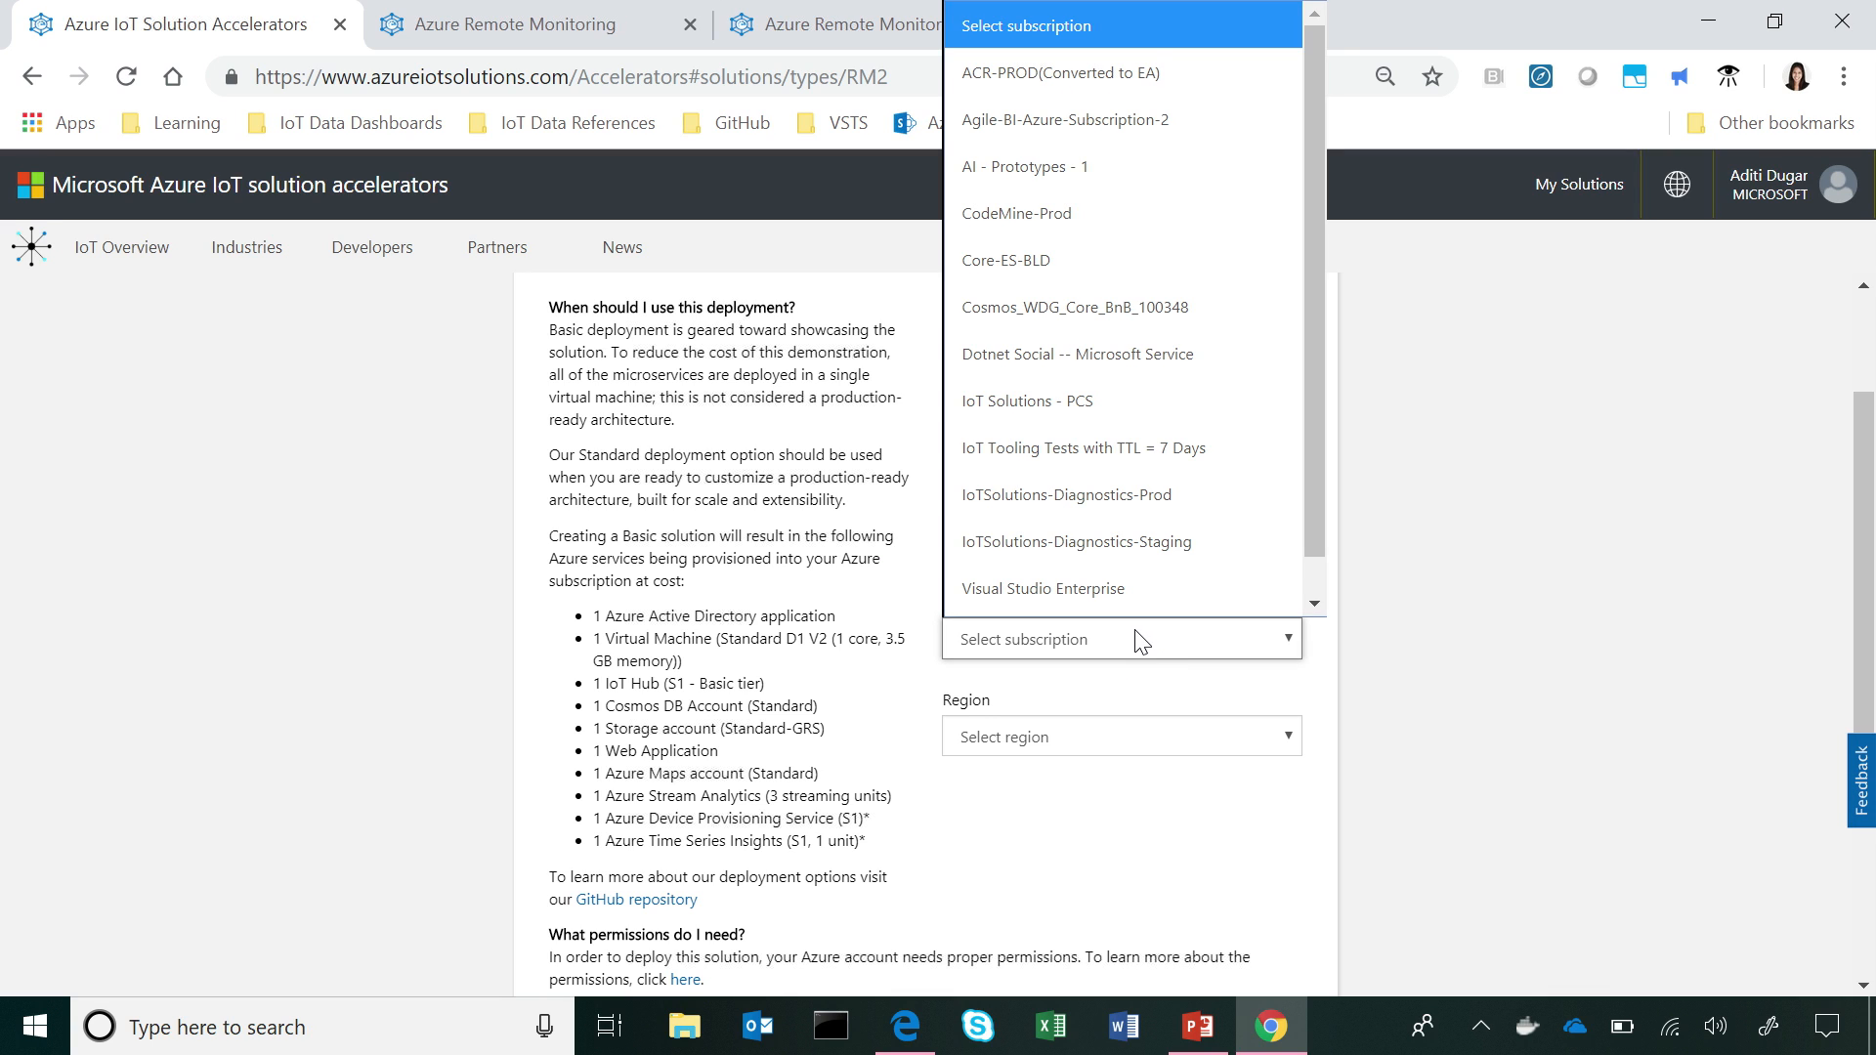
left_click(1041, 587)
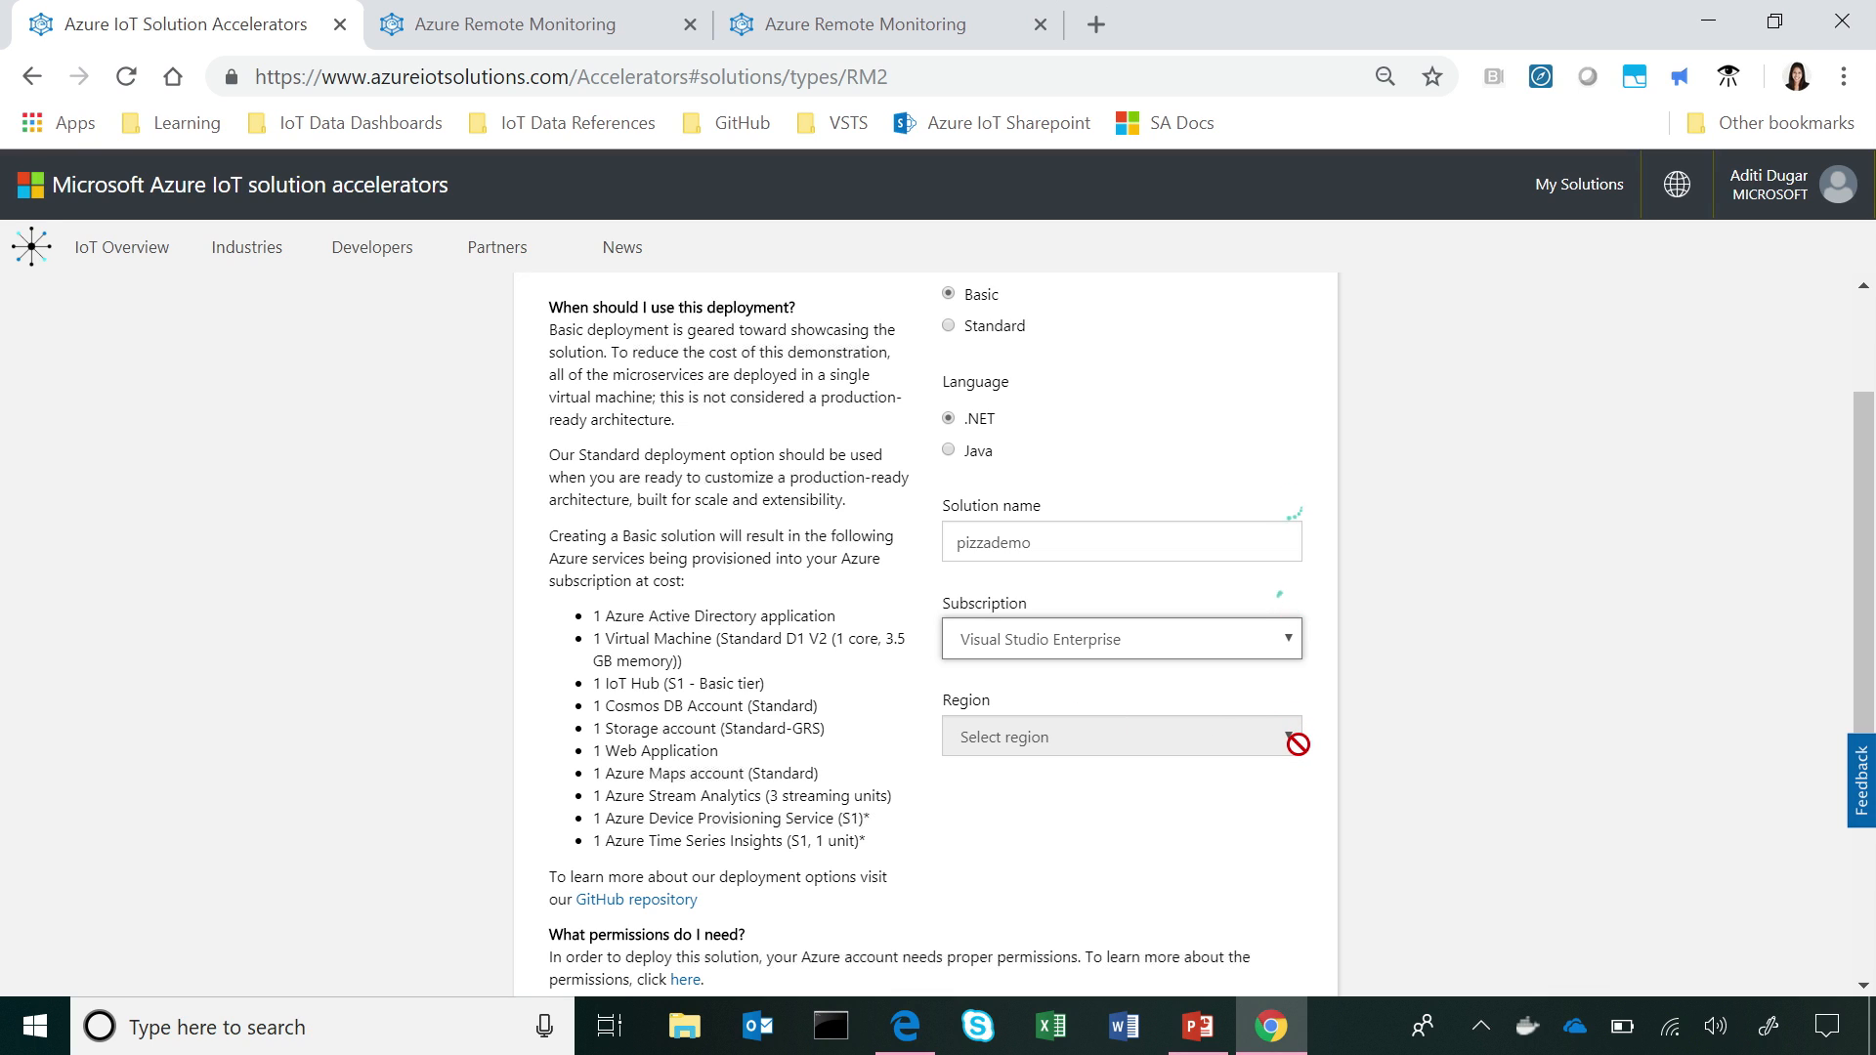
left_click(1120, 542)
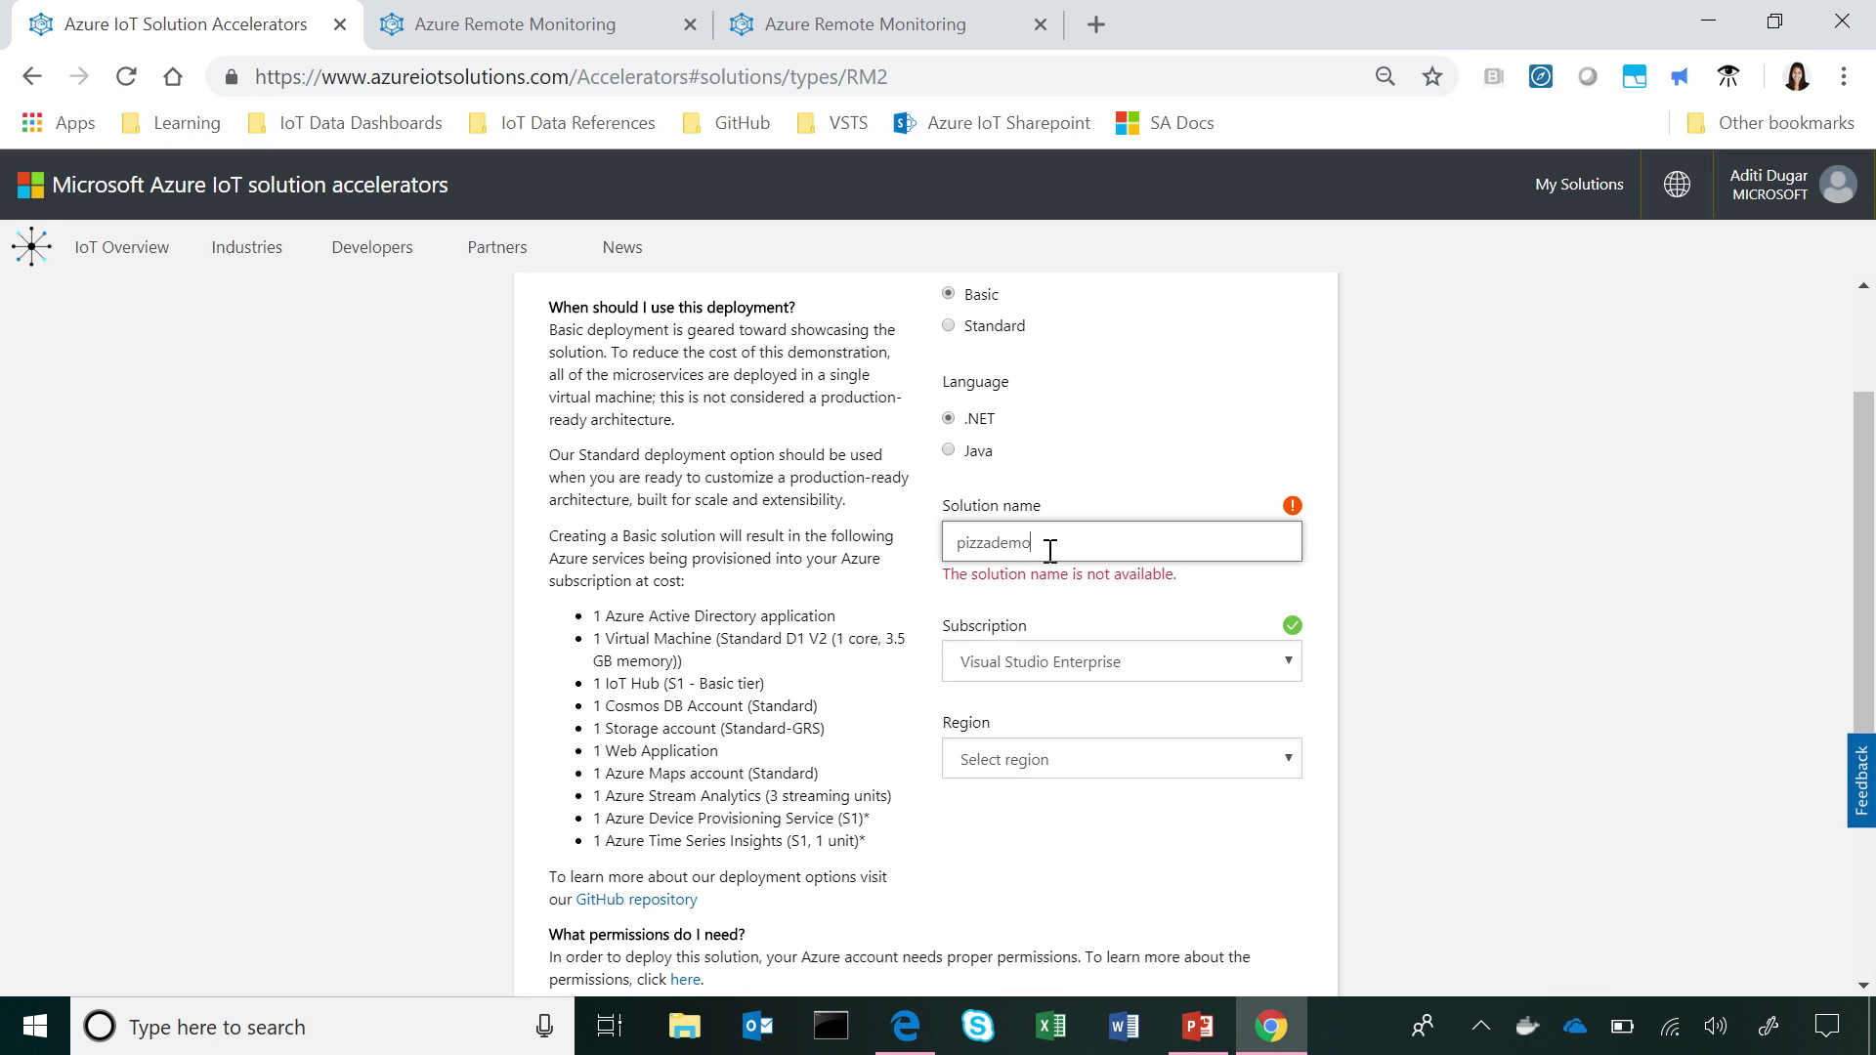
type("2")
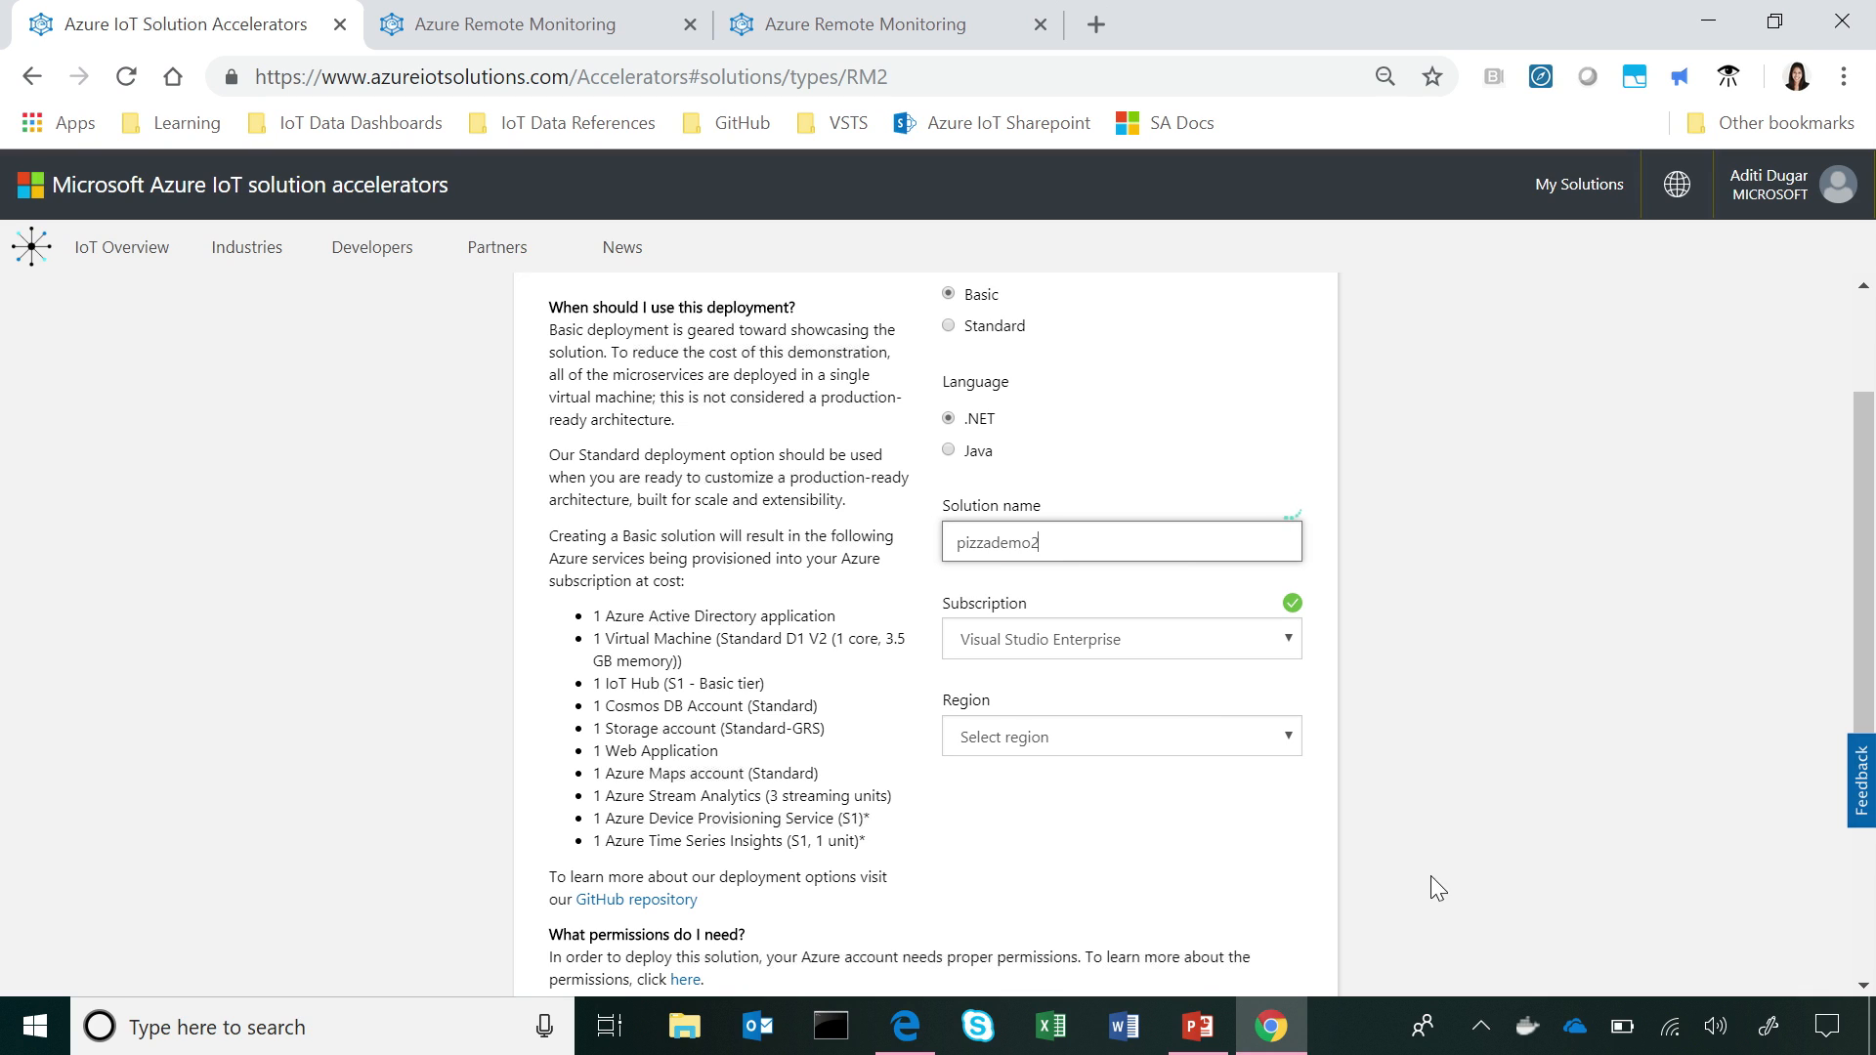
mouse_move(1294, 753)
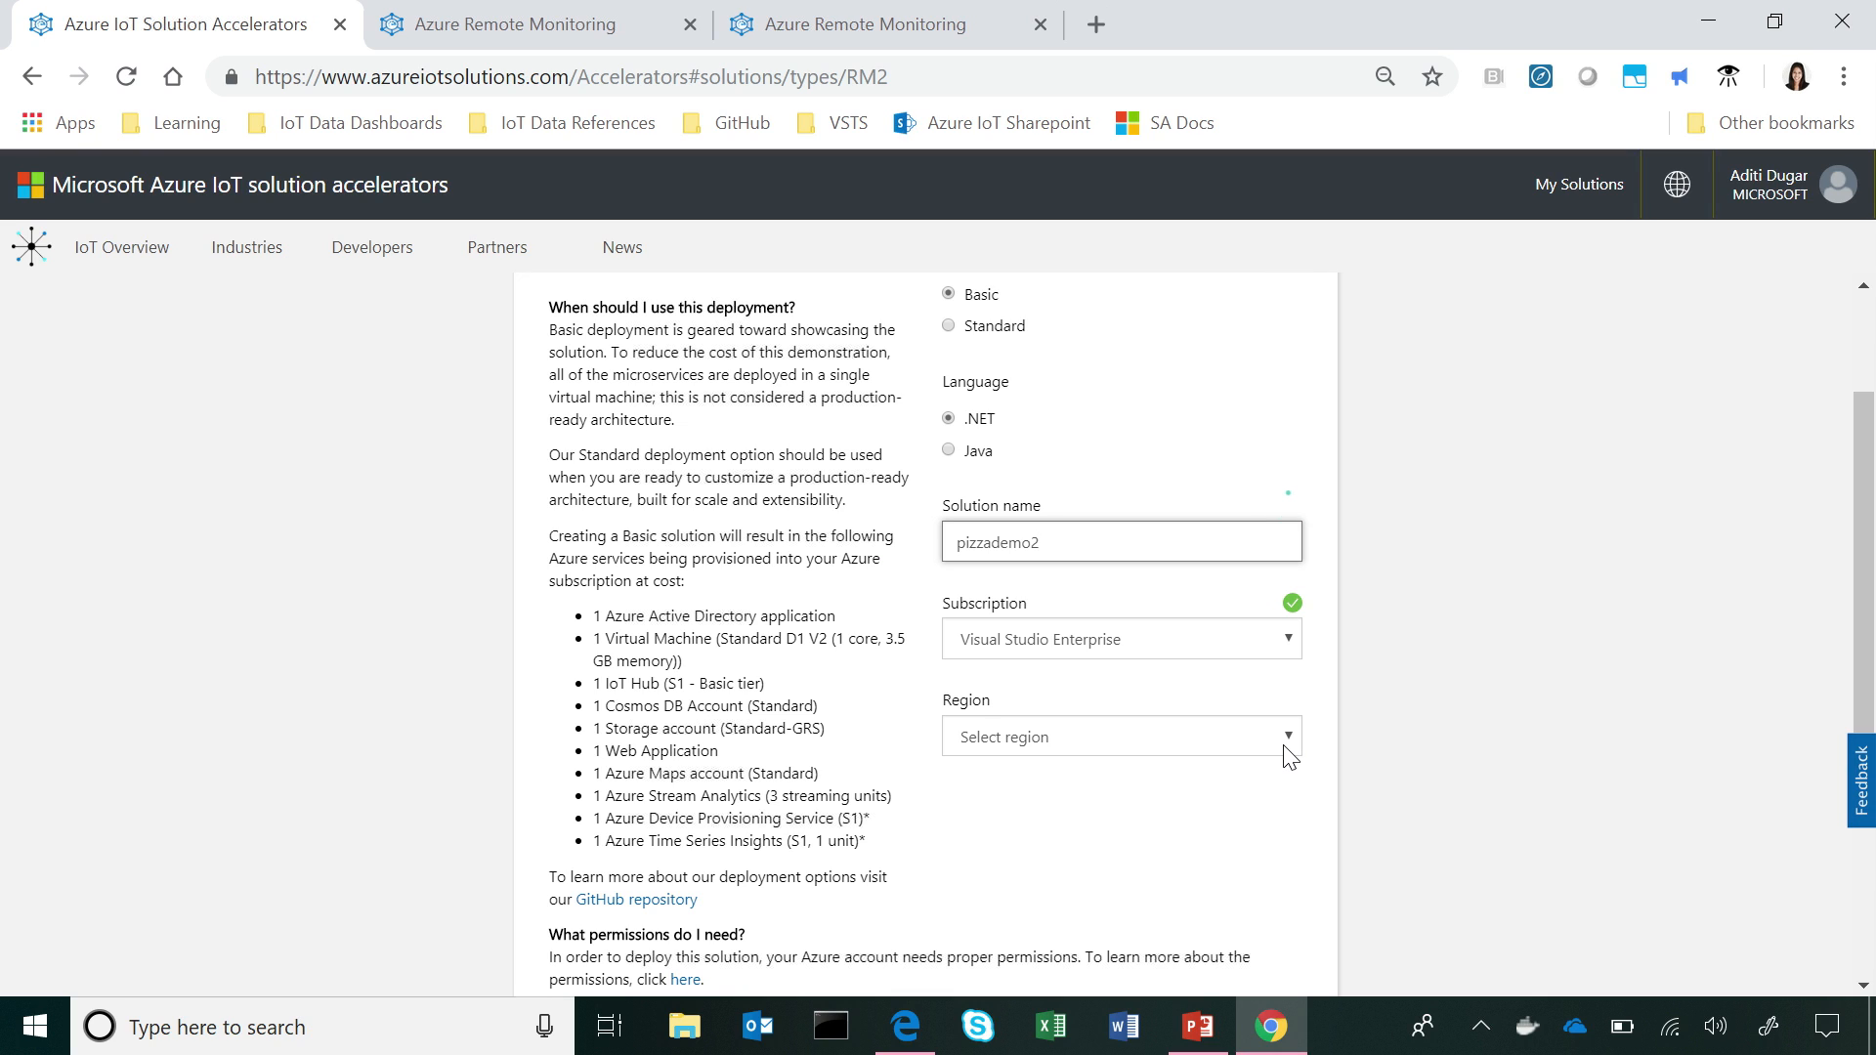
Step: Choose East US as the deployment region and submit the solution for creation
left_click(1120, 736)
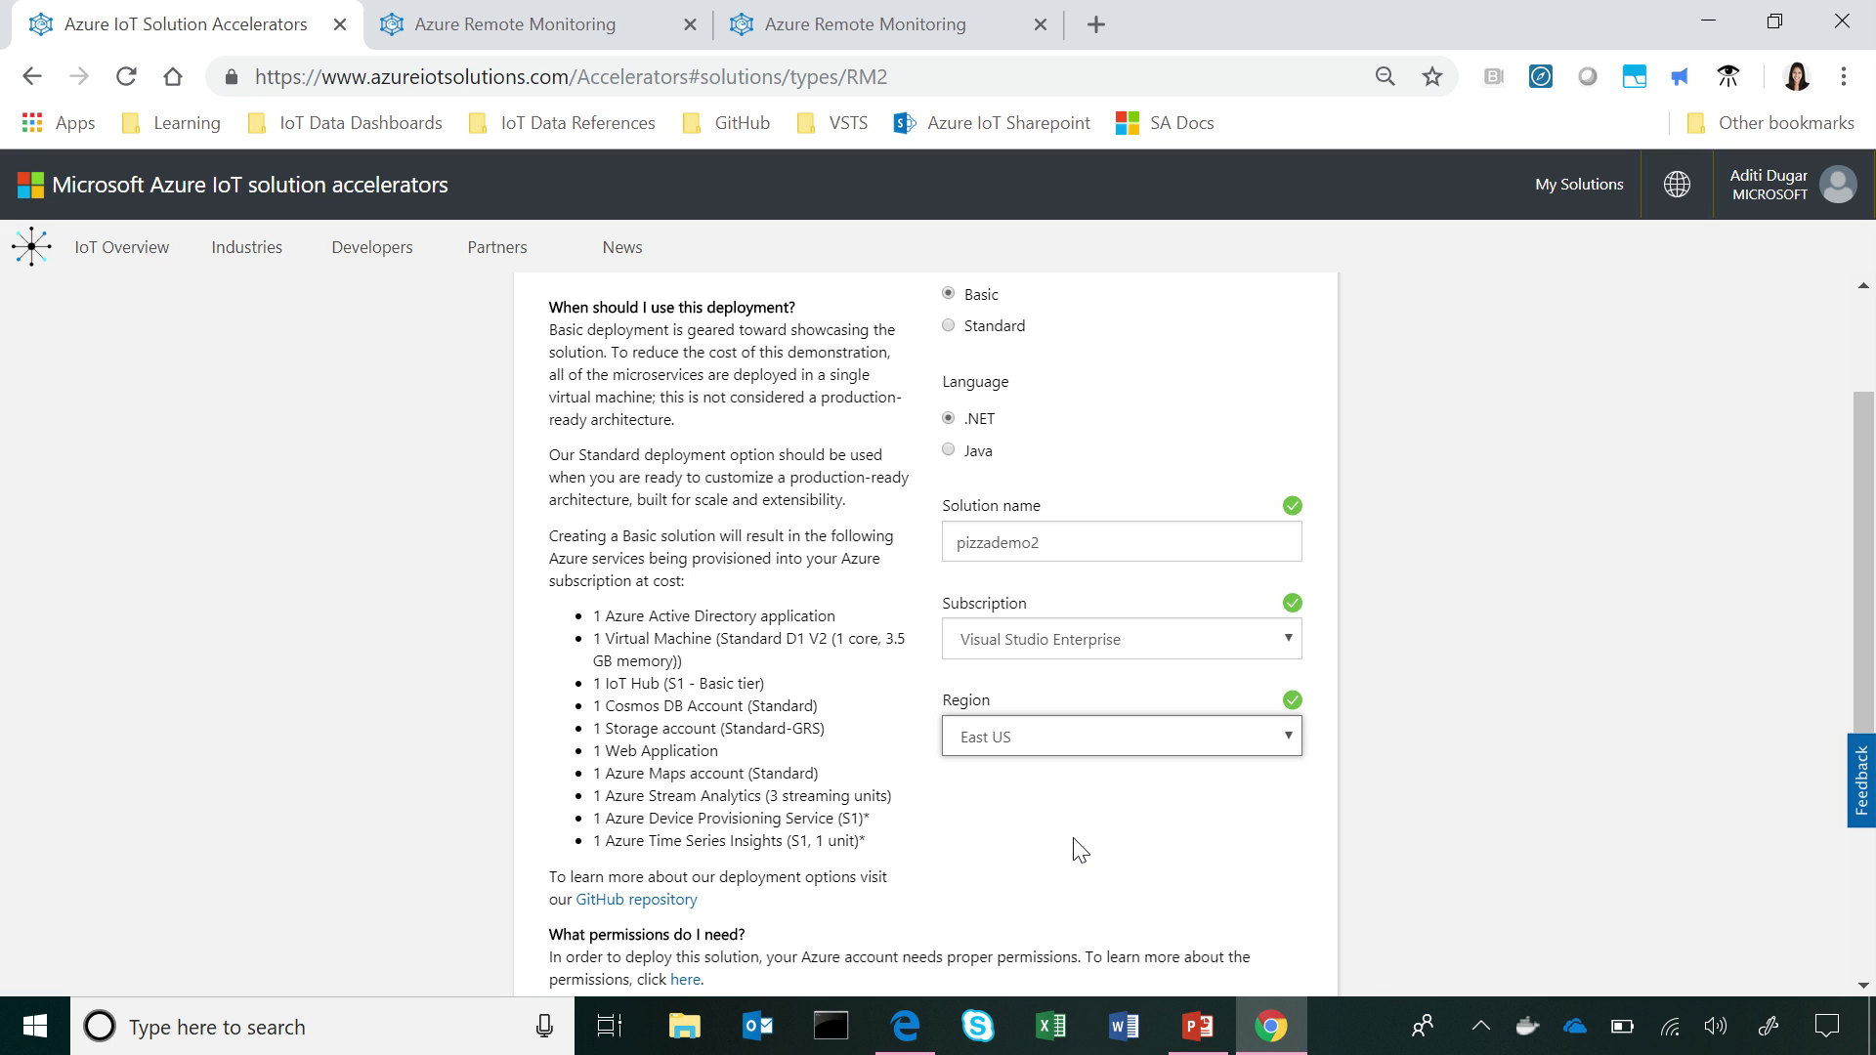
scroll("down", 3)
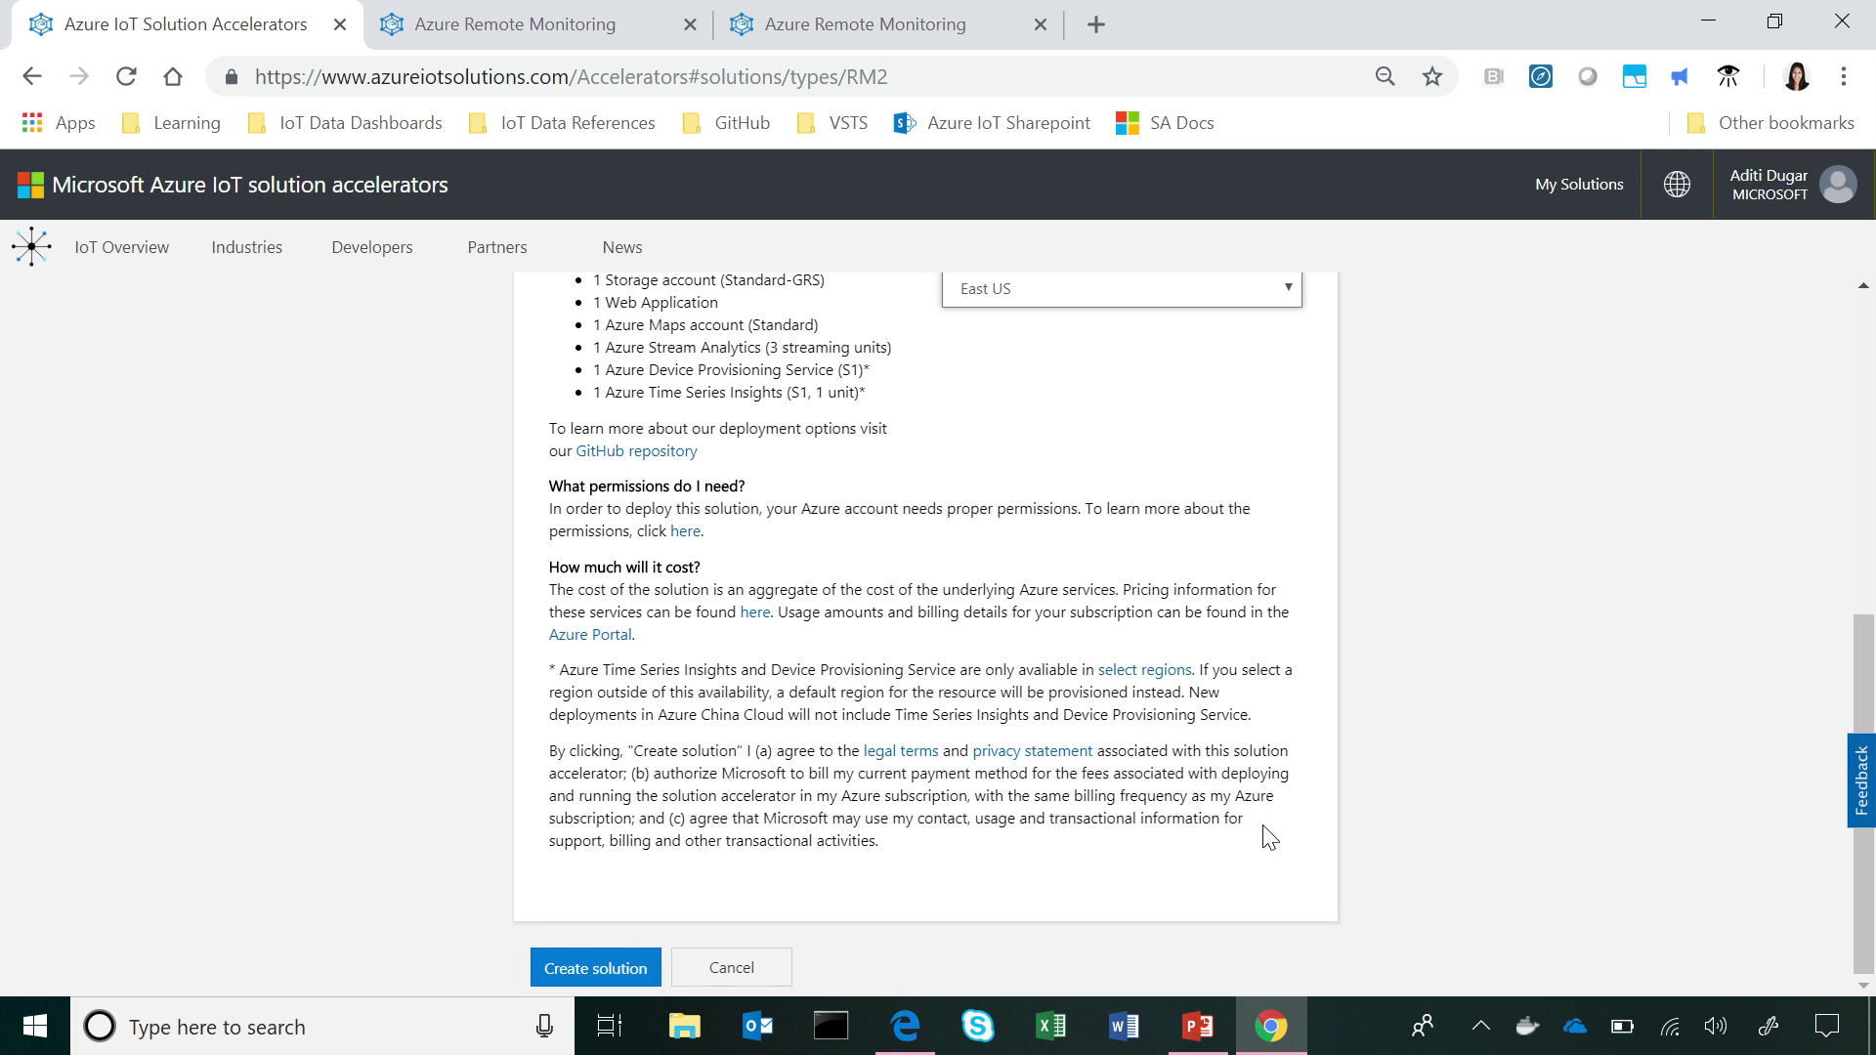
scroll("up", 3)
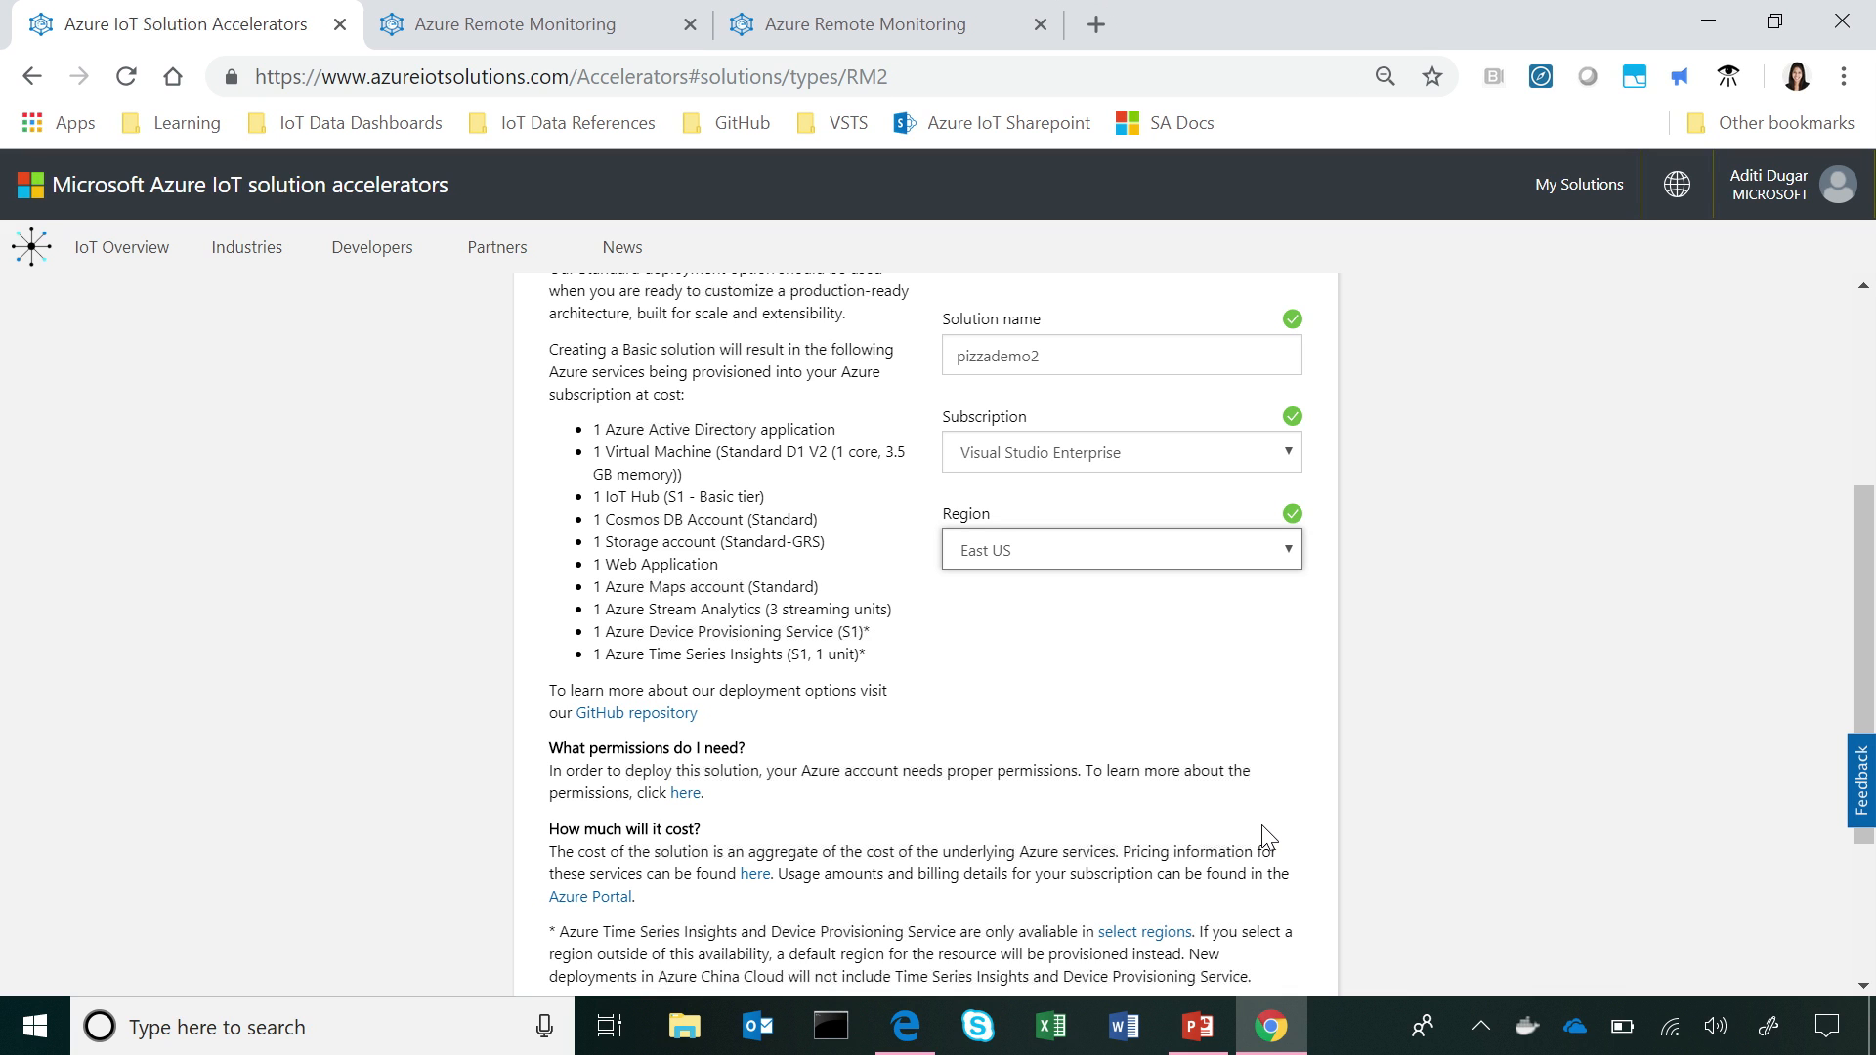
scroll("down", 3)
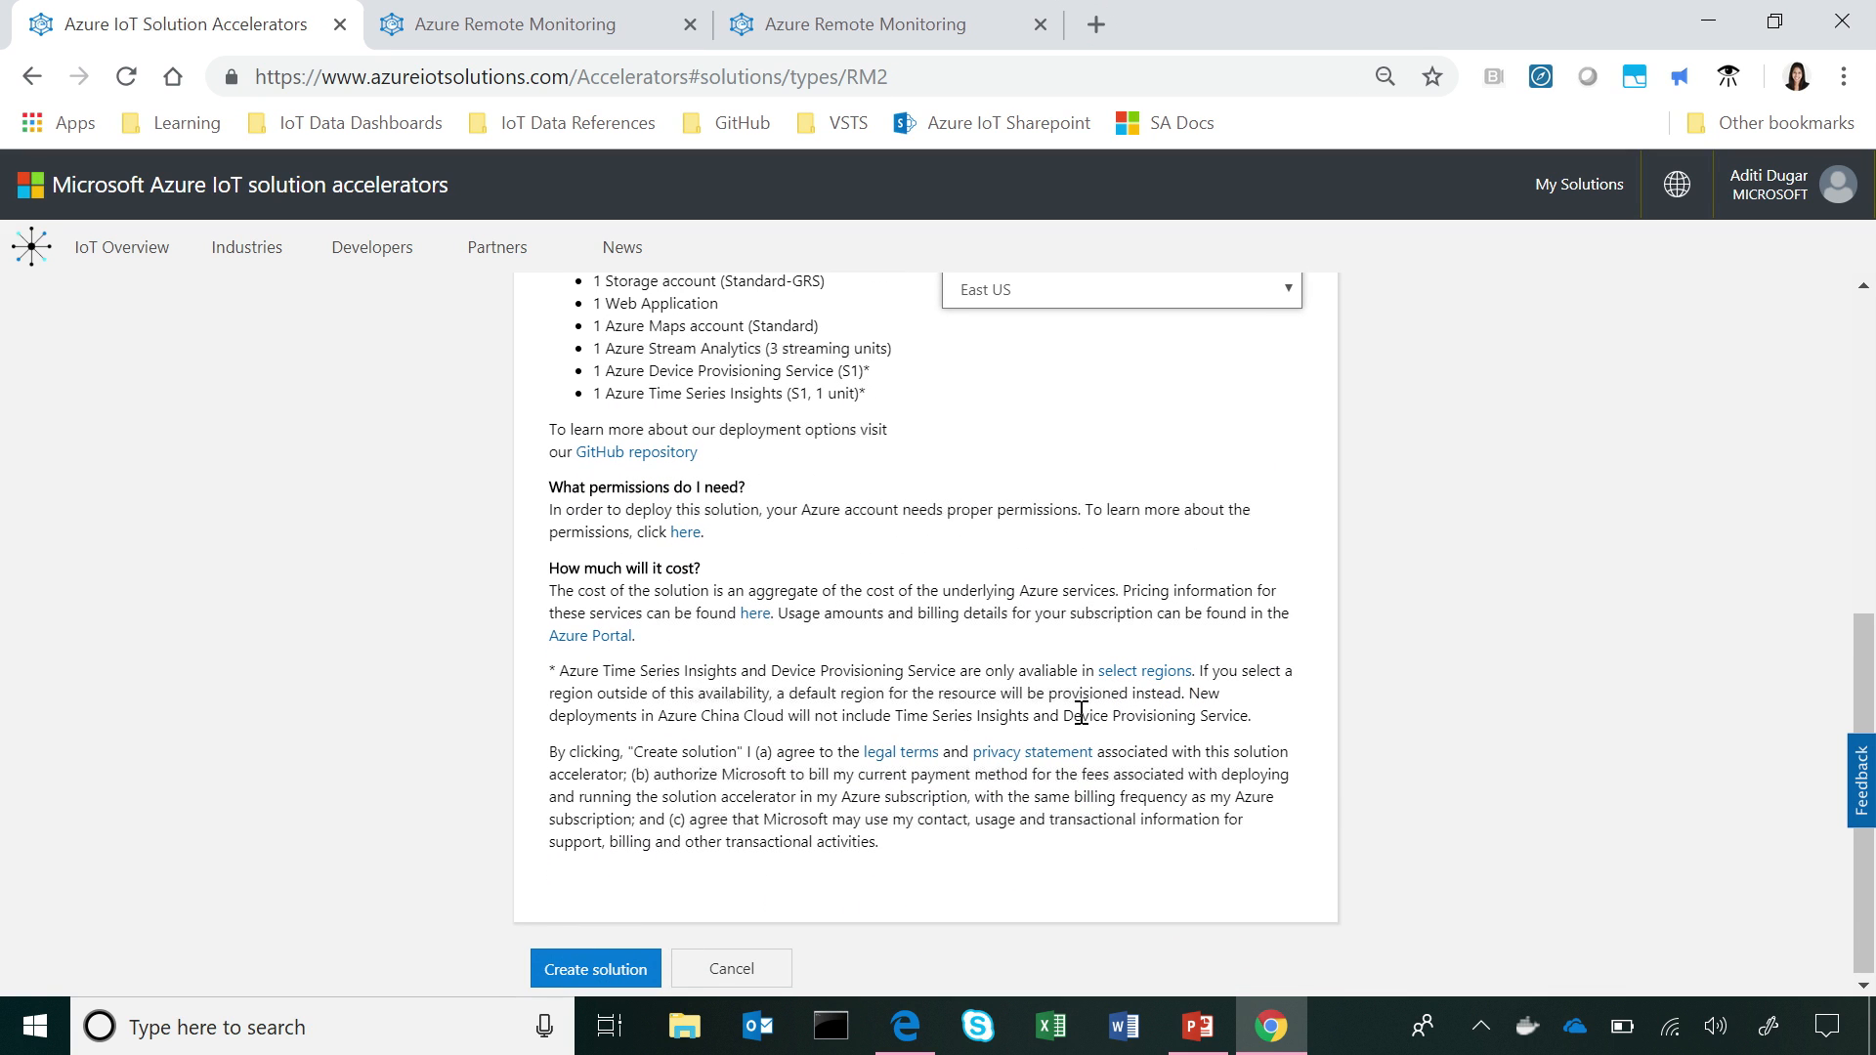
left_click(595, 969)
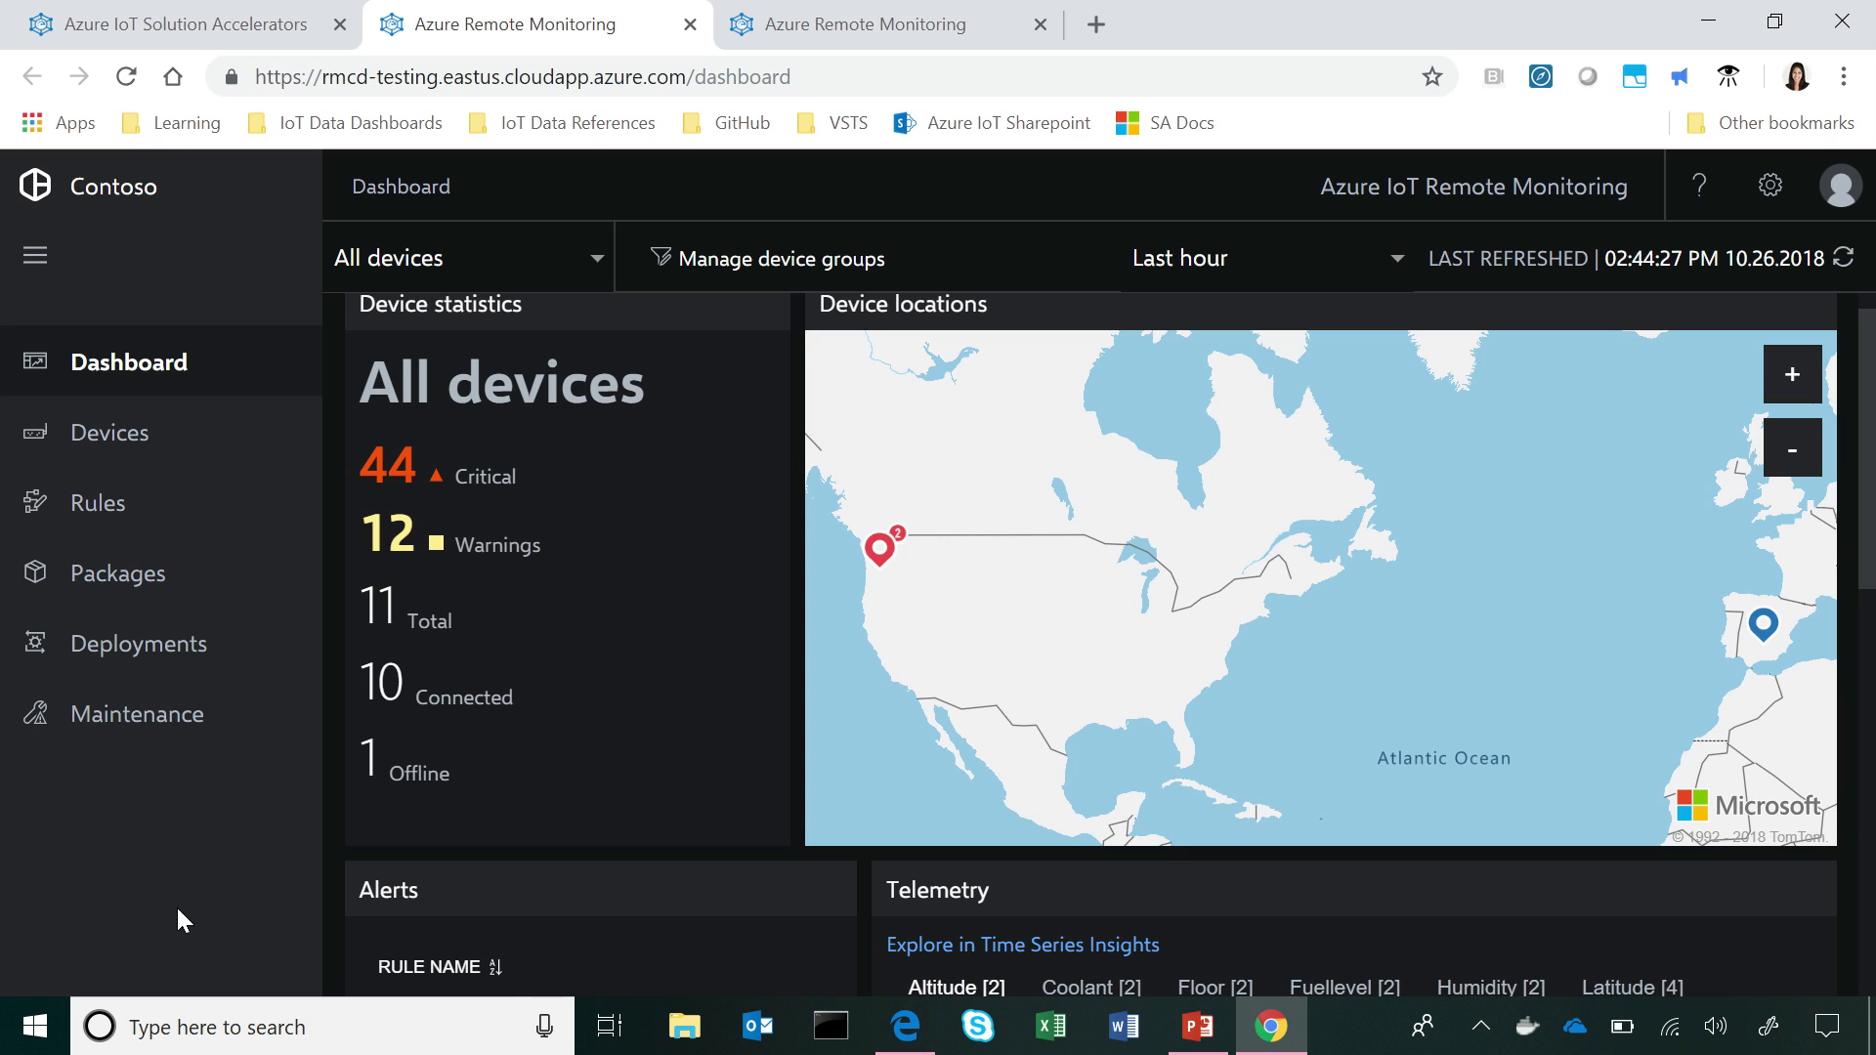
mouse_move(209, 900)
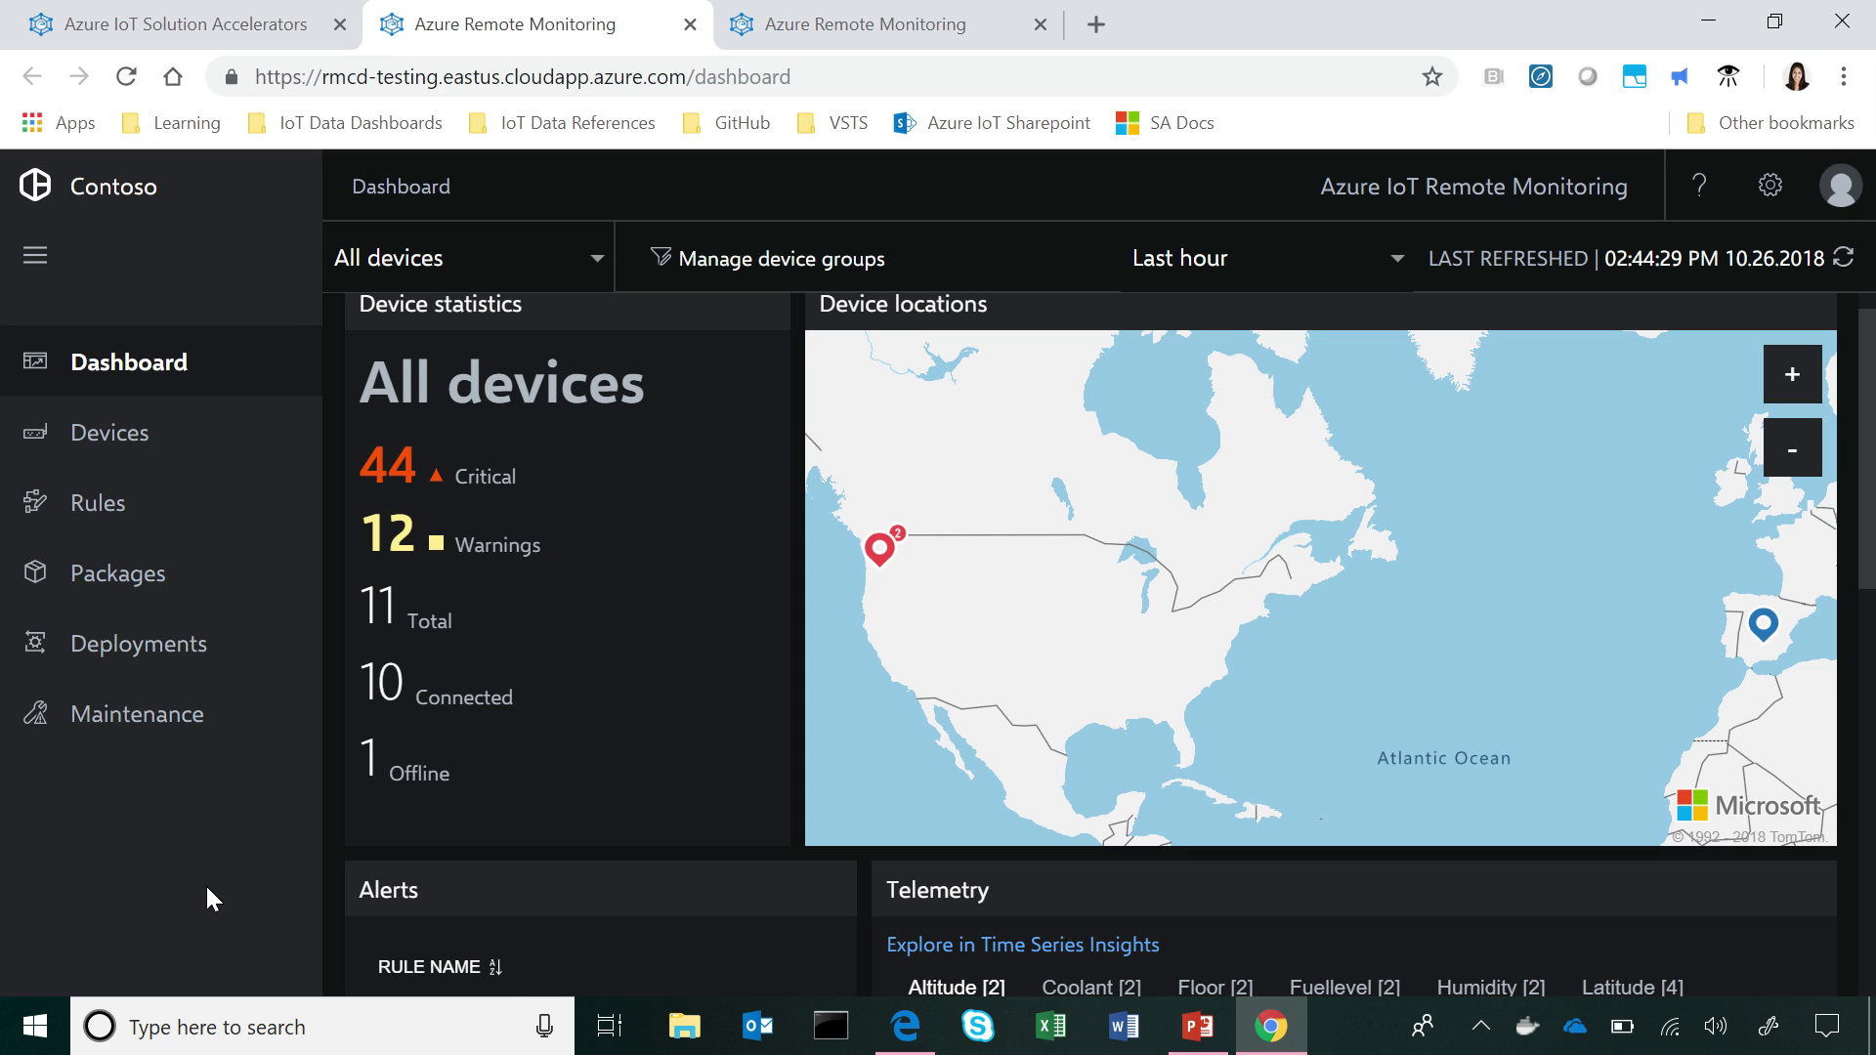
mouse_move(1325, 526)
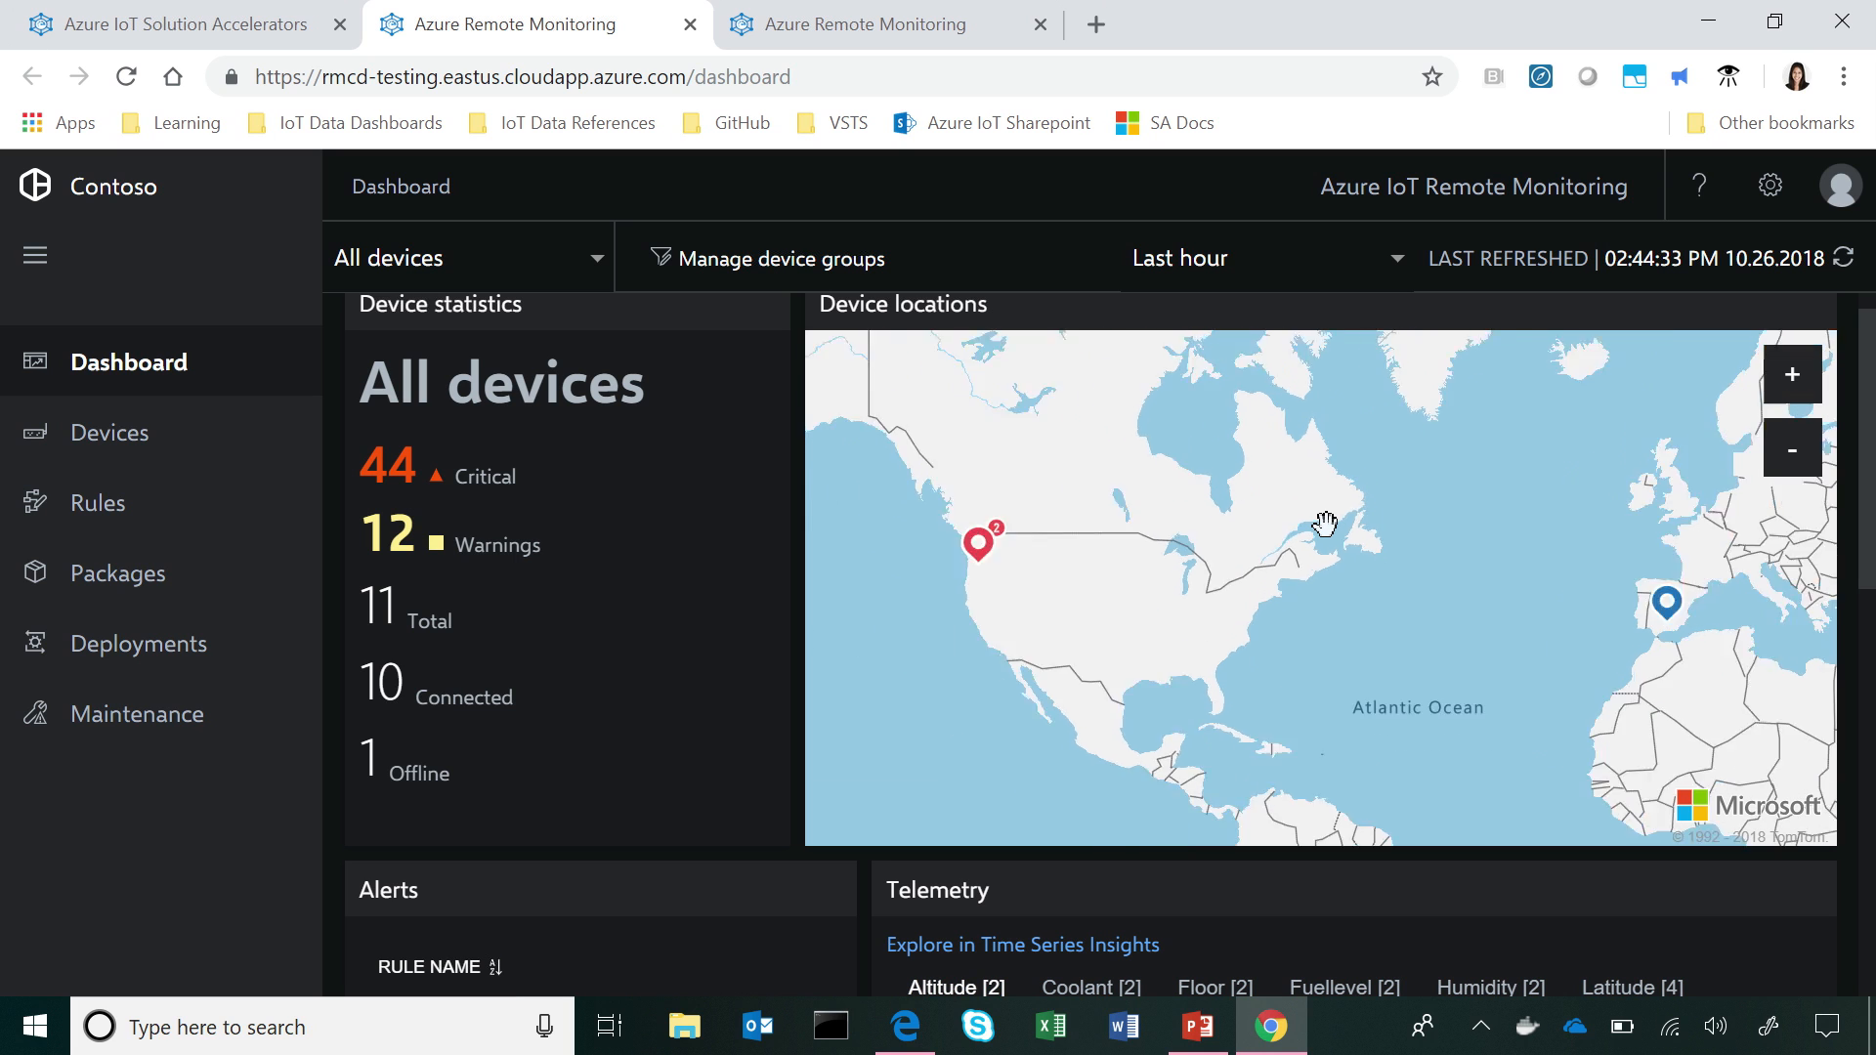
Step: Scroll the Remote Monitoring dashboard to the delivery-truck alerts and telemetry charts
scroll("down", 3)
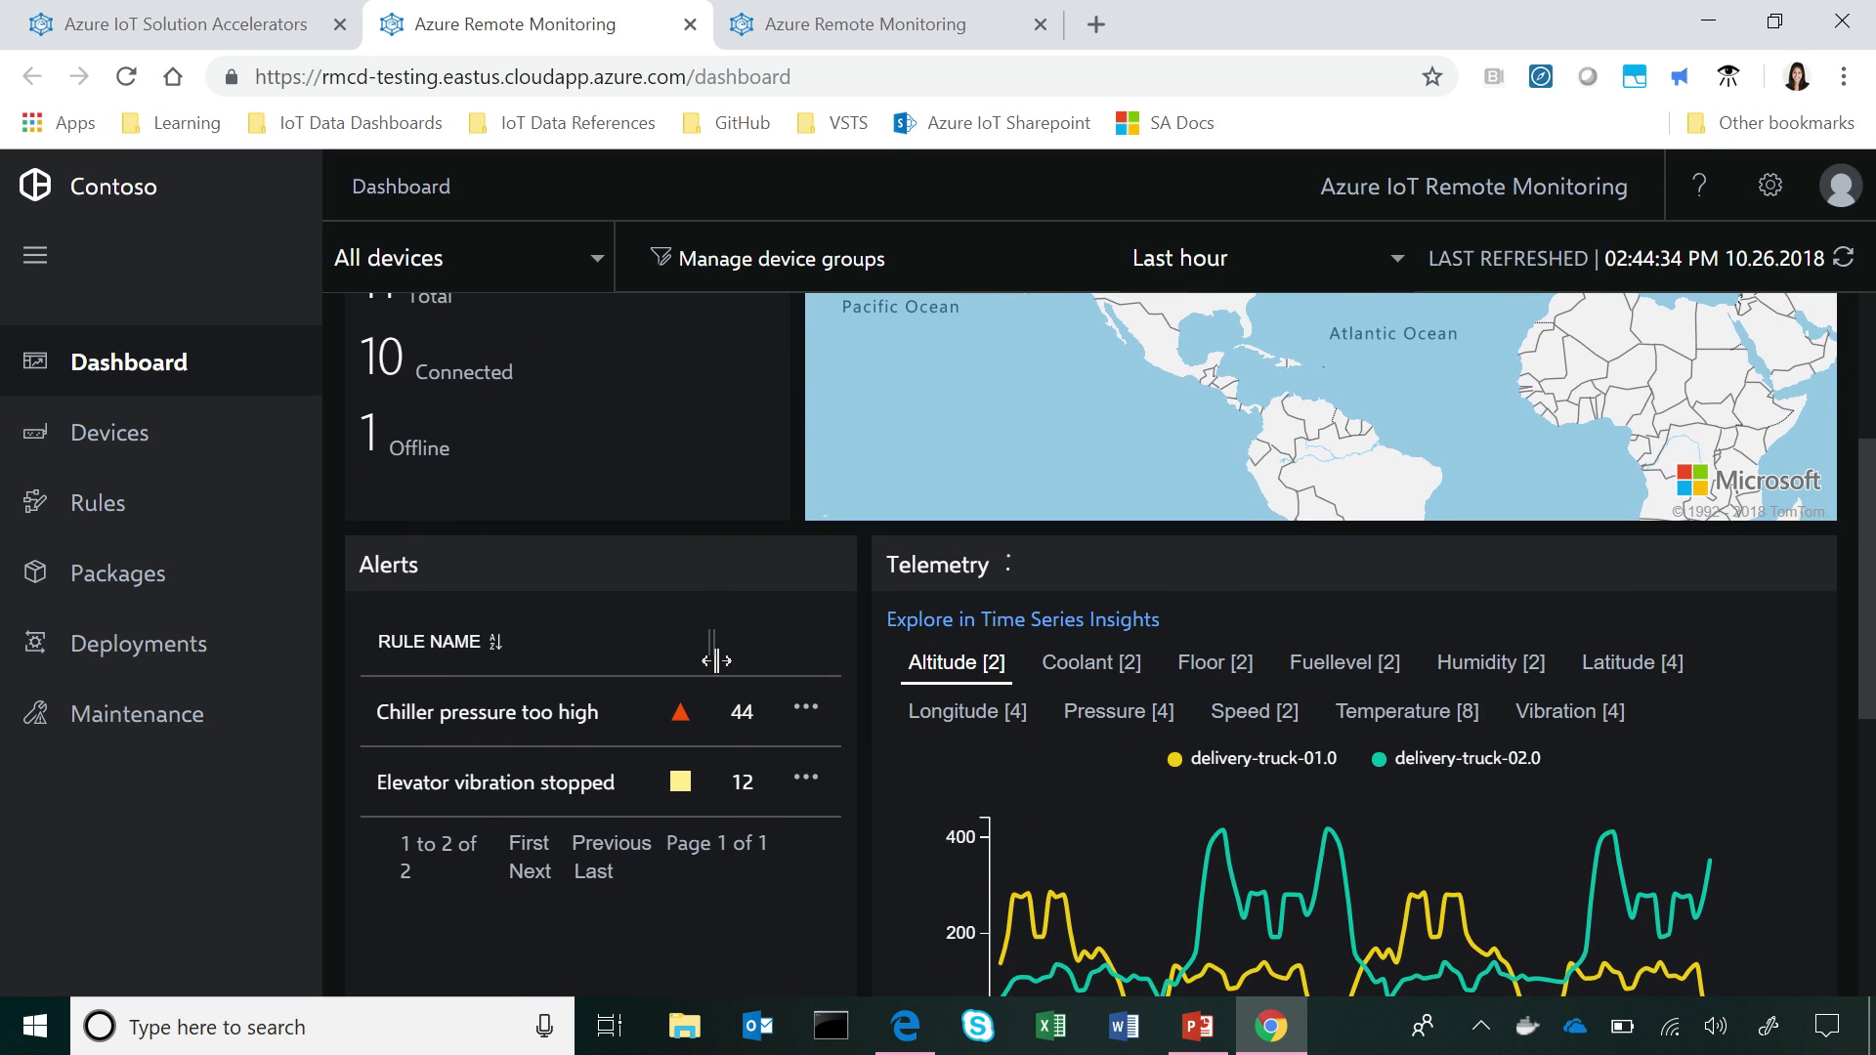
mouse_move(736, 783)
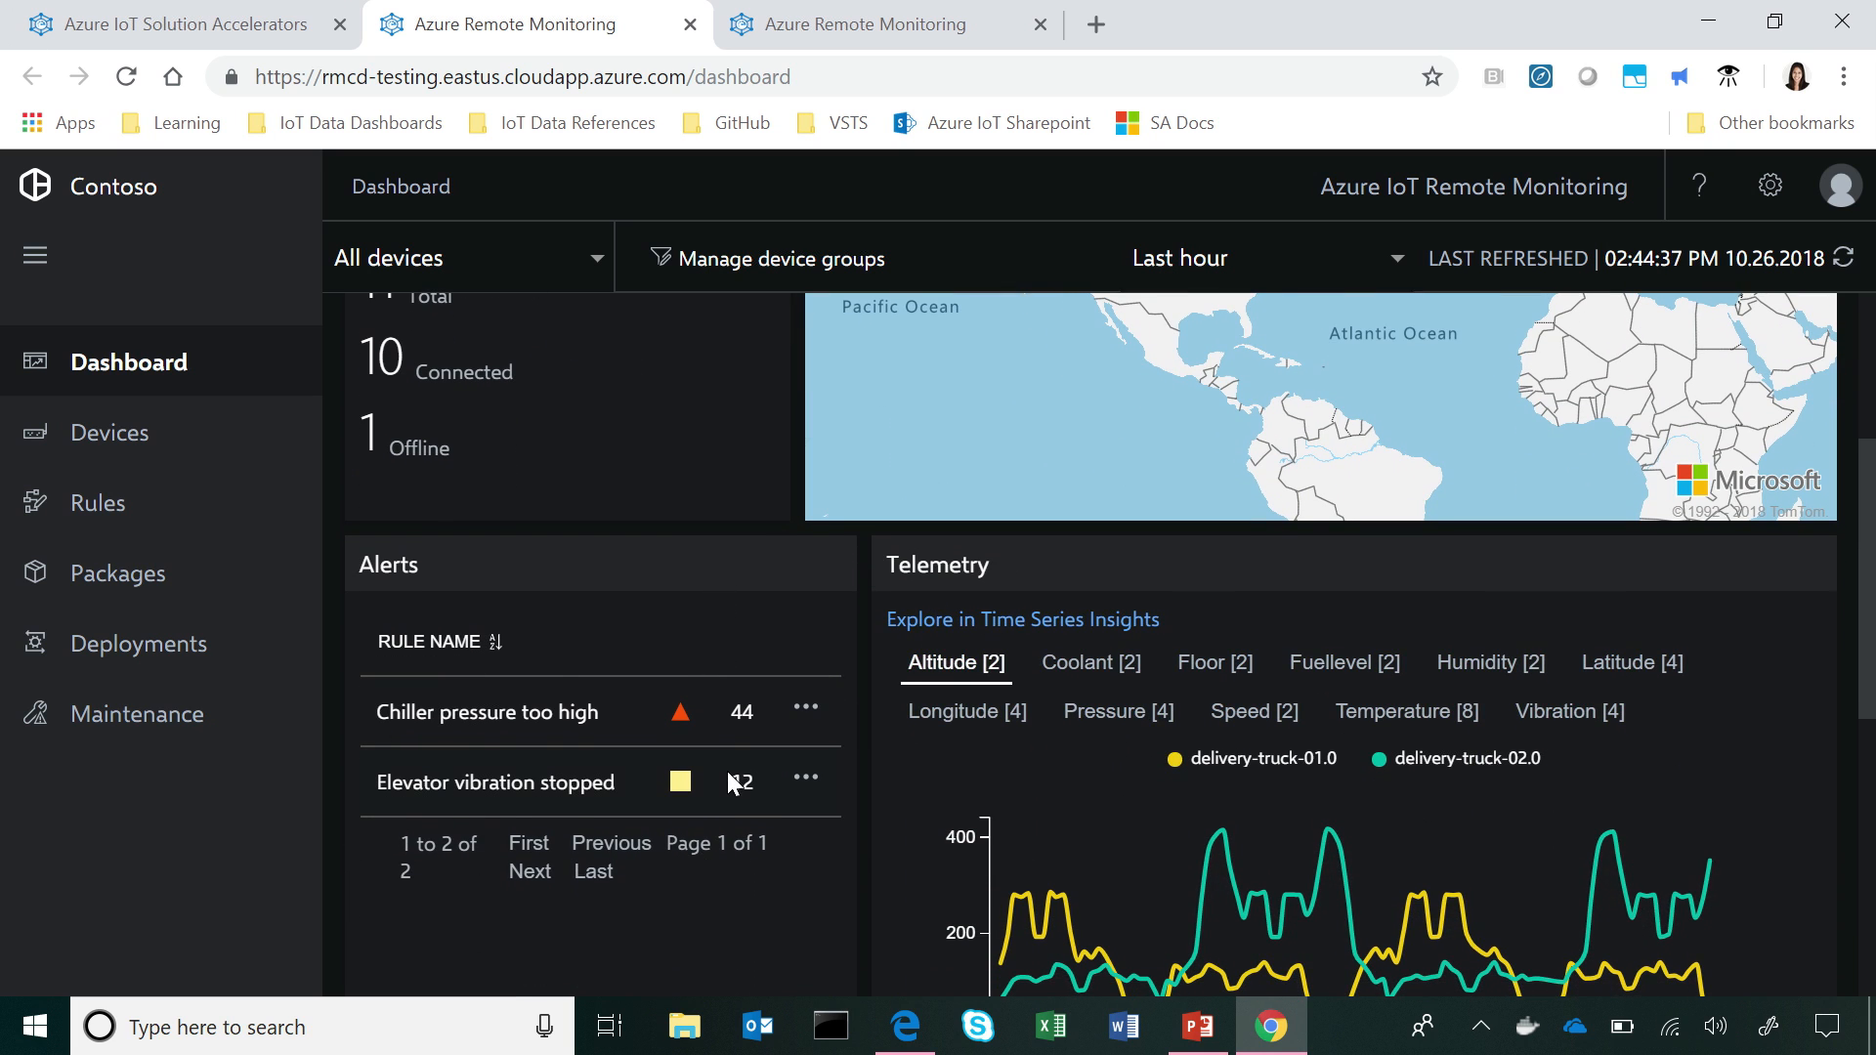